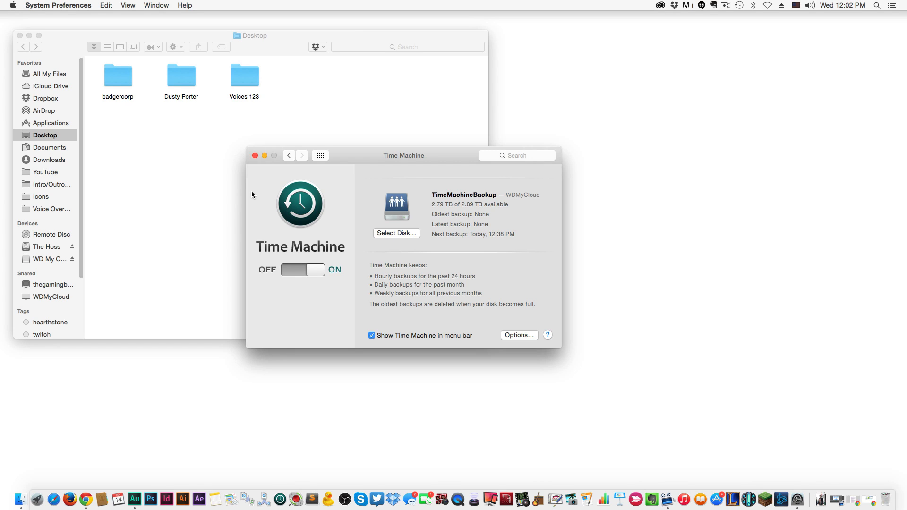
mouse_move(420, 328)
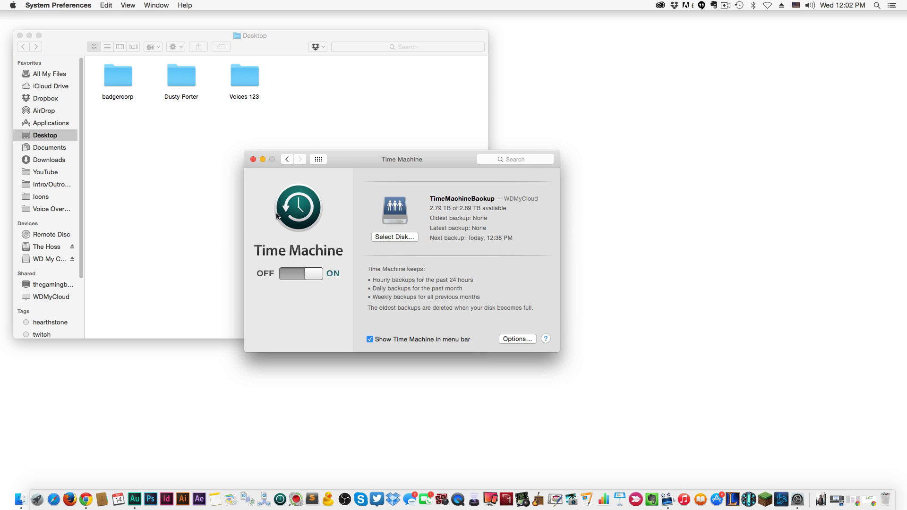
Step: Choose System Preferences from the Apple menu to show the preferences grid
click(11, 5)
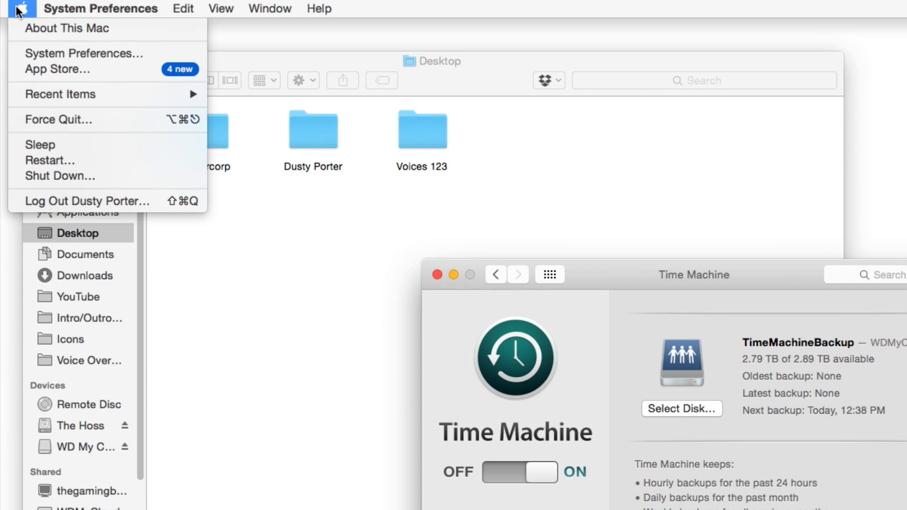
mouse_move(84, 54)
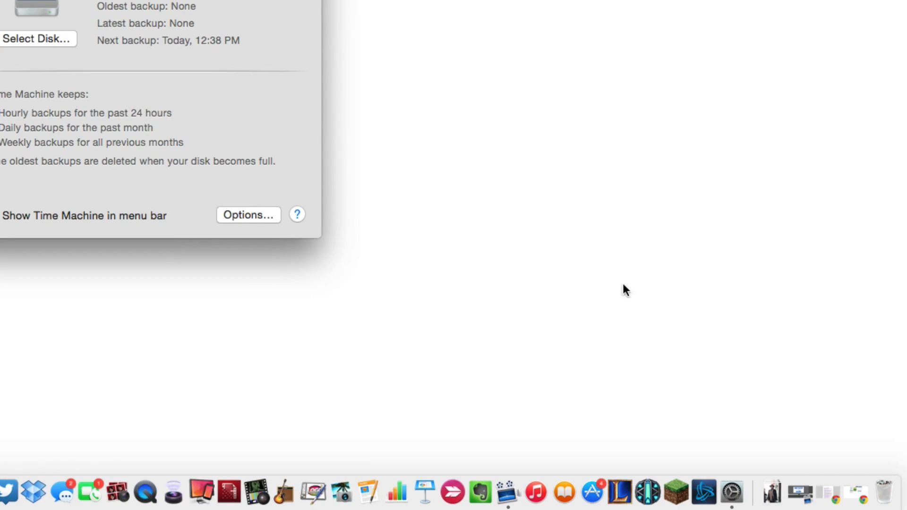
mouse_move(729, 495)
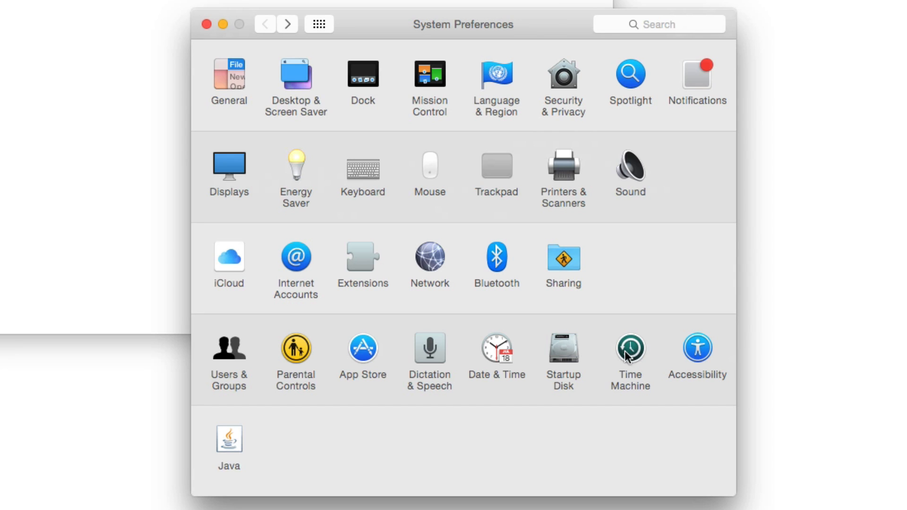
Step: Open Time Machine settings and turn automatic backups off, then back on
click(629, 348)
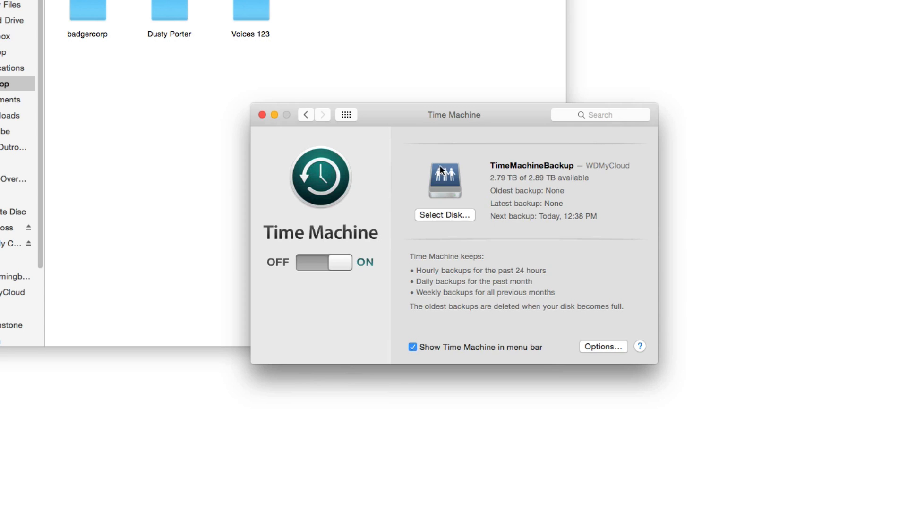
mouse_move(387, 260)
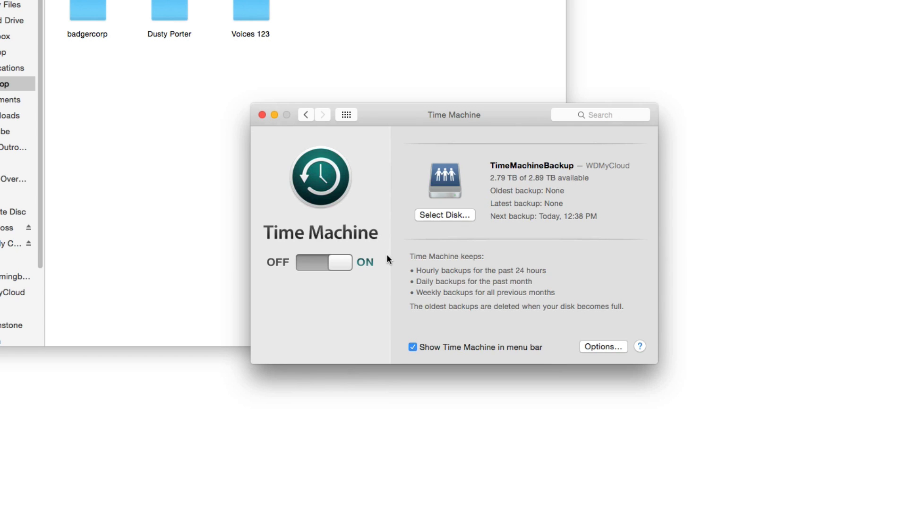
mouse_move(336, 345)
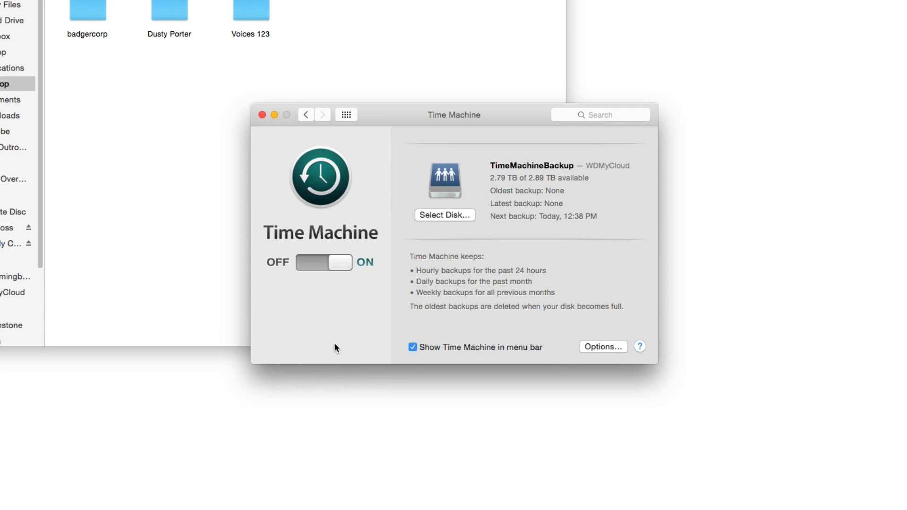
mouse_move(337, 347)
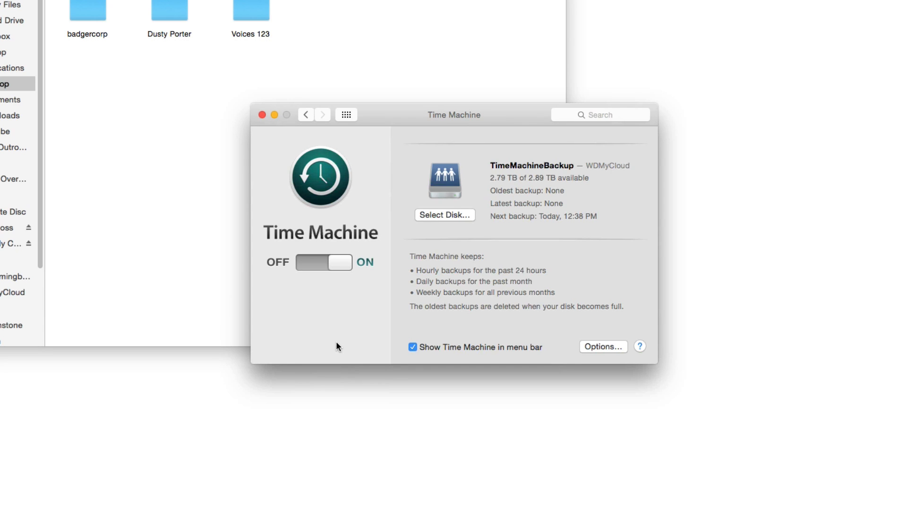
mouse_move(345, 338)
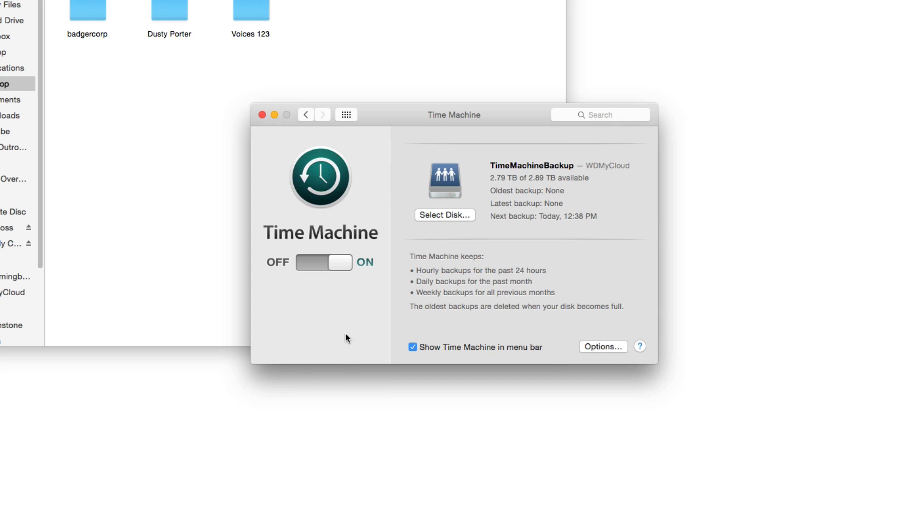
mouse_move(342, 334)
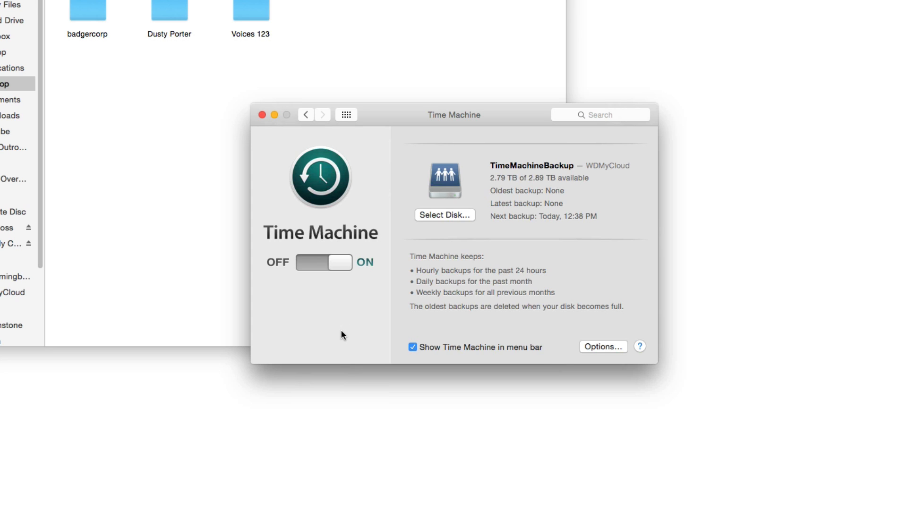
mouse_move(341, 338)
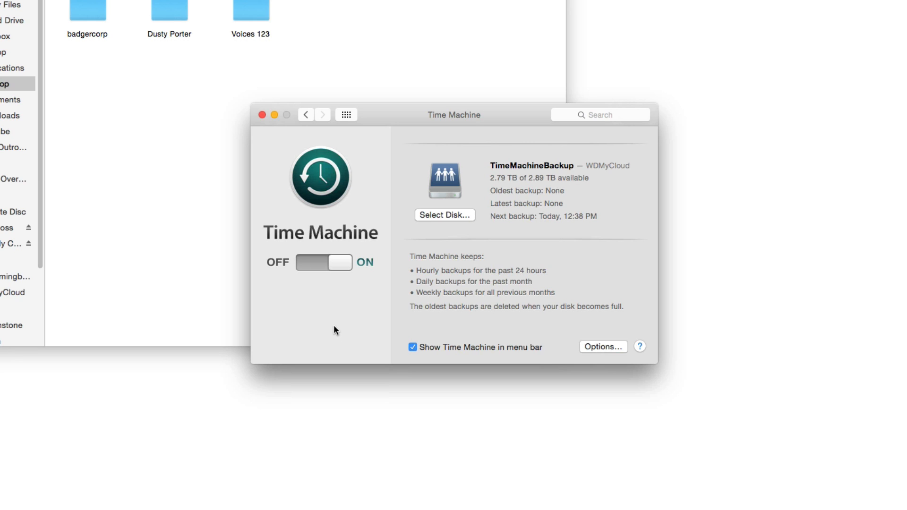
mouse_move(328, 335)
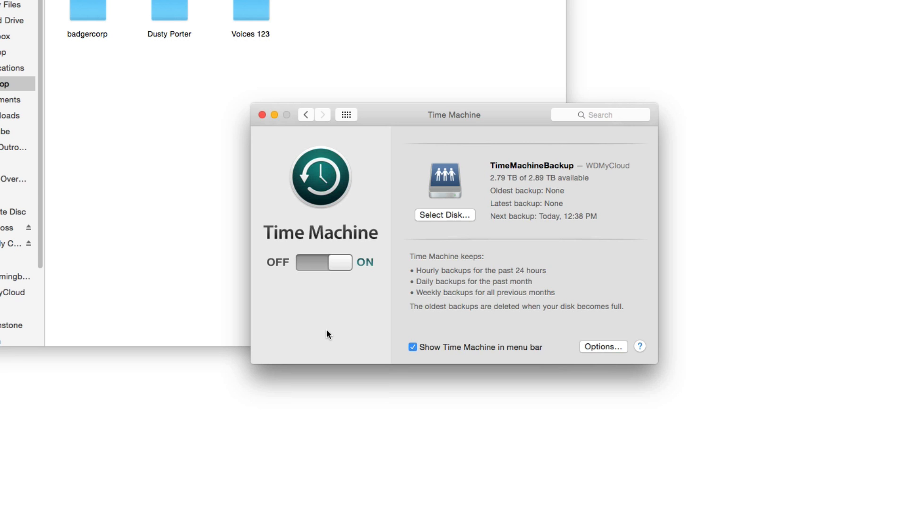
mouse_move(528, 160)
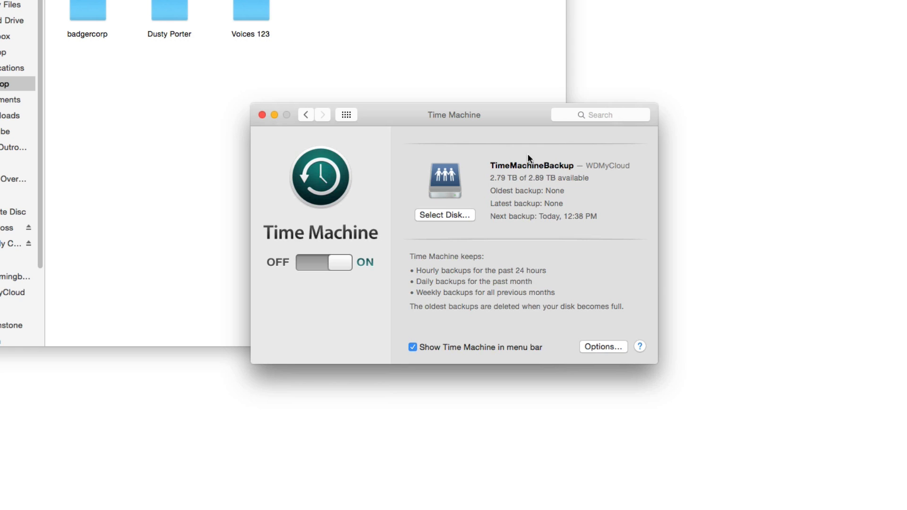
mouse_move(410, 255)
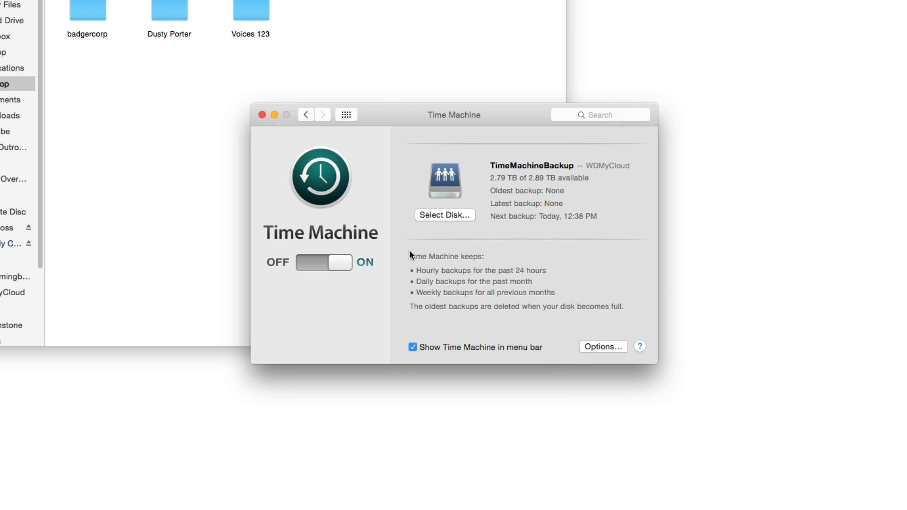
click(323, 262)
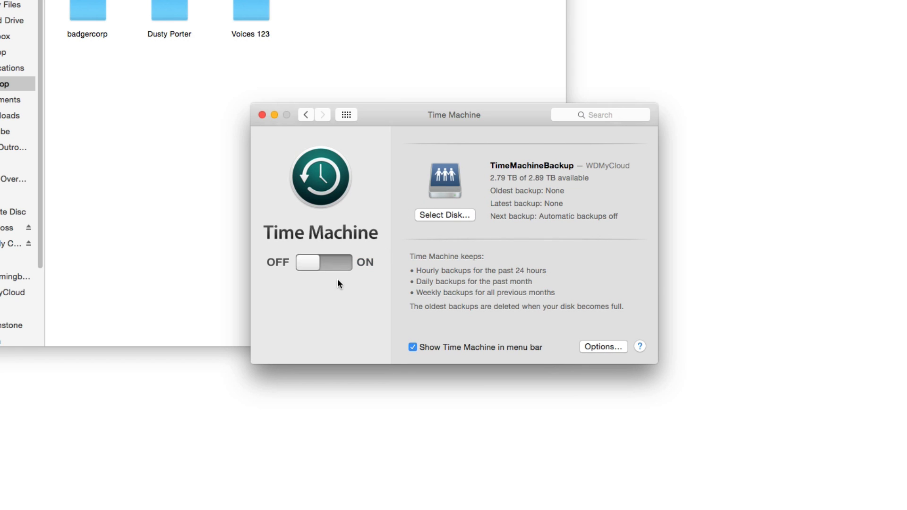
mouse_move(332, 305)
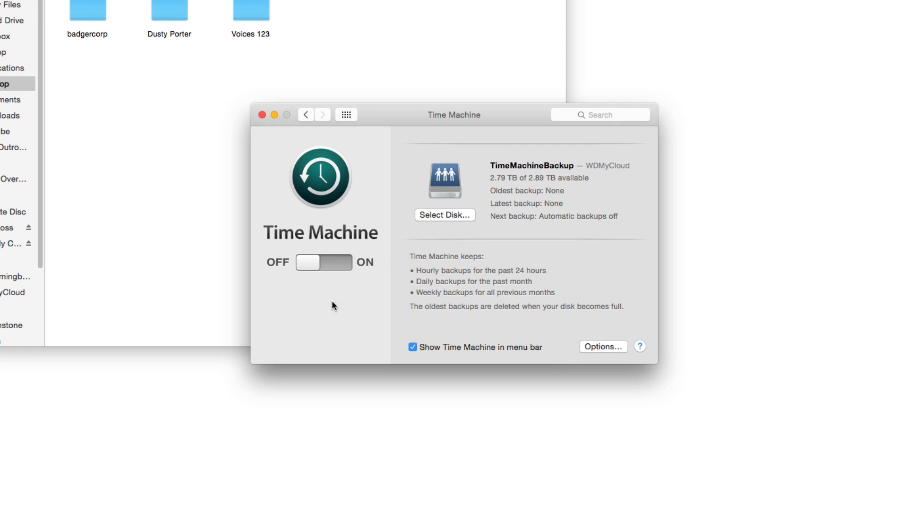
mouse_move(334, 210)
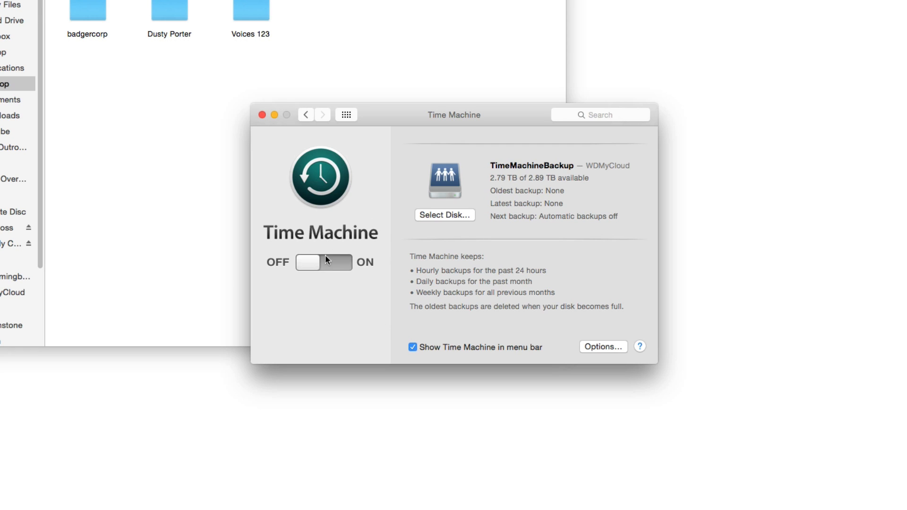
click(323, 262)
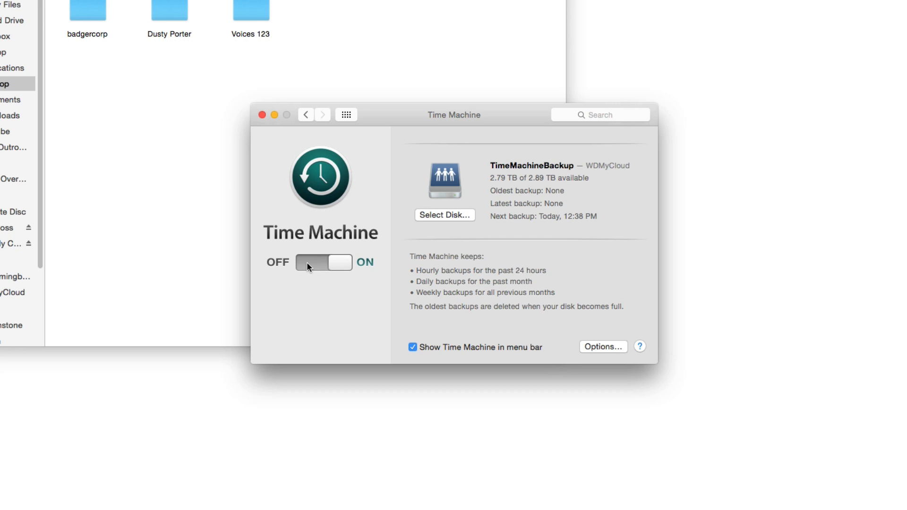
mouse_move(438, 222)
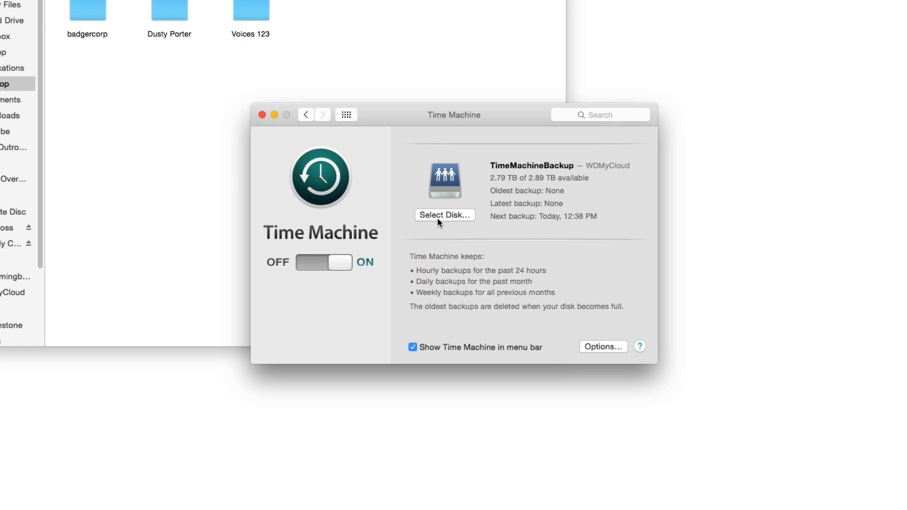
Step: Select the 1.02 TB disk The Hoss from the available backup disks
click(443, 214)
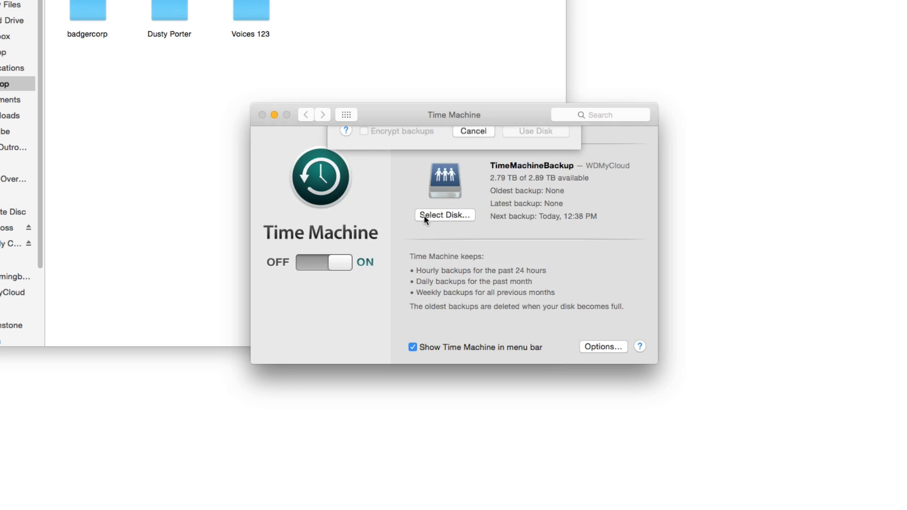
click(443, 214)
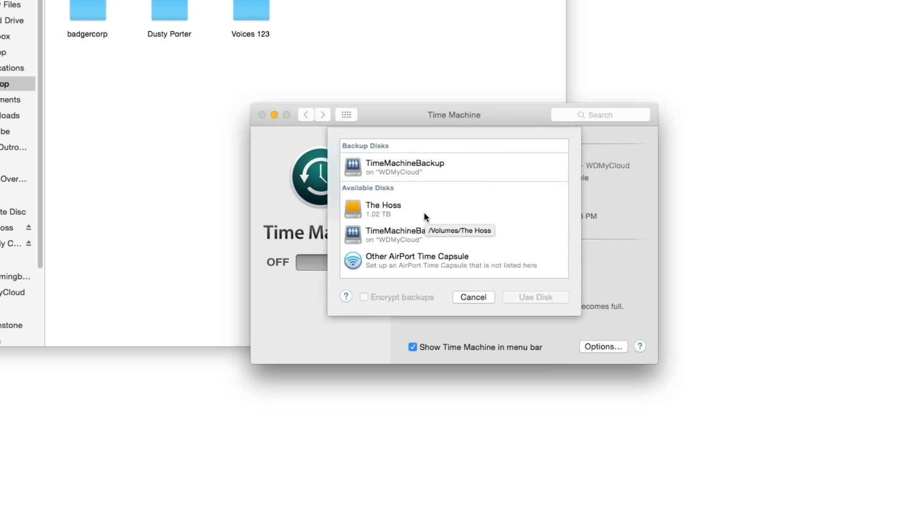
mouse_move(420, 219)
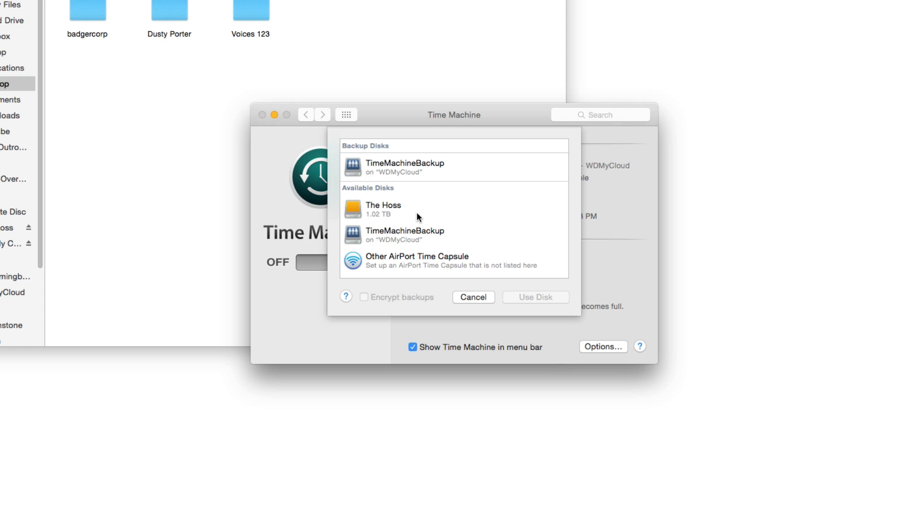
click(405, 209)
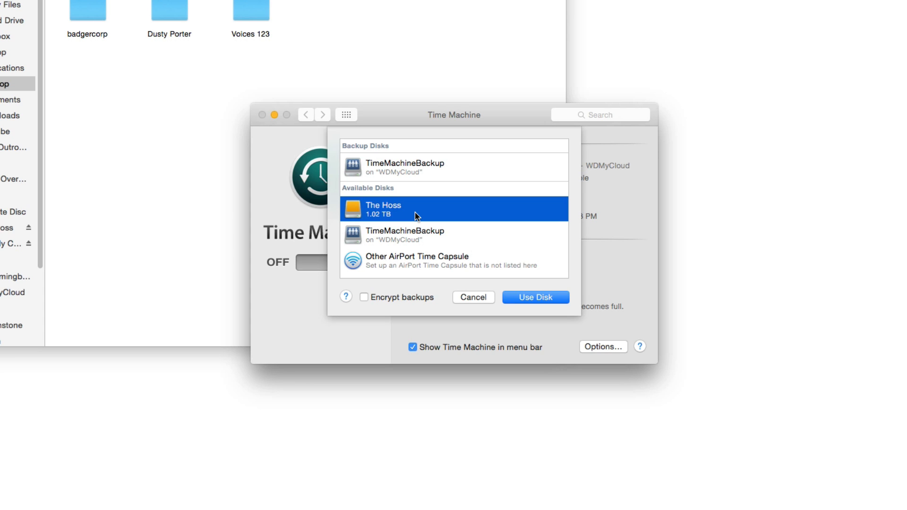
mouse_move(426, 224)
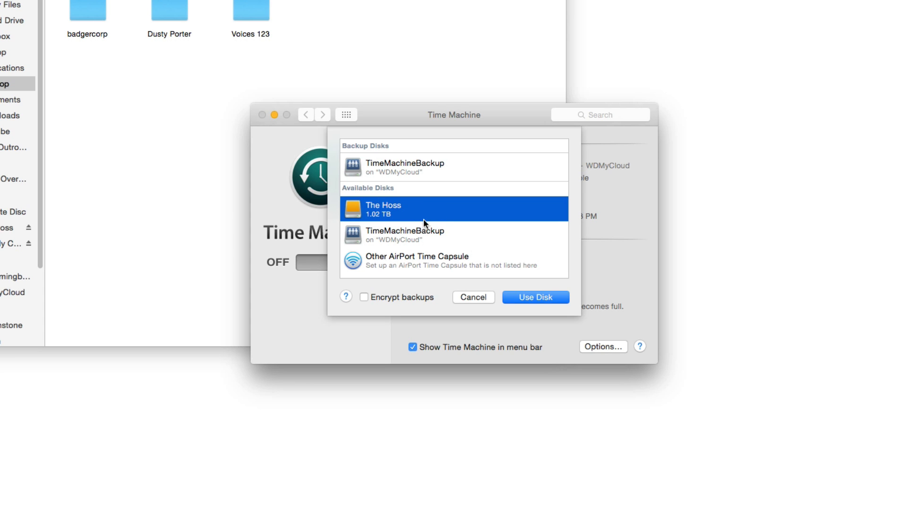
mouse_move(428, 208)
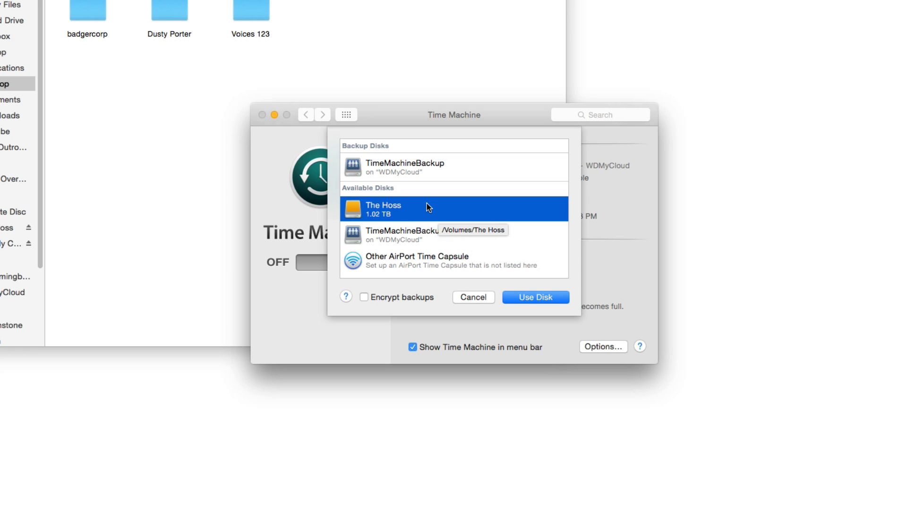
mouse_move(381, 300)
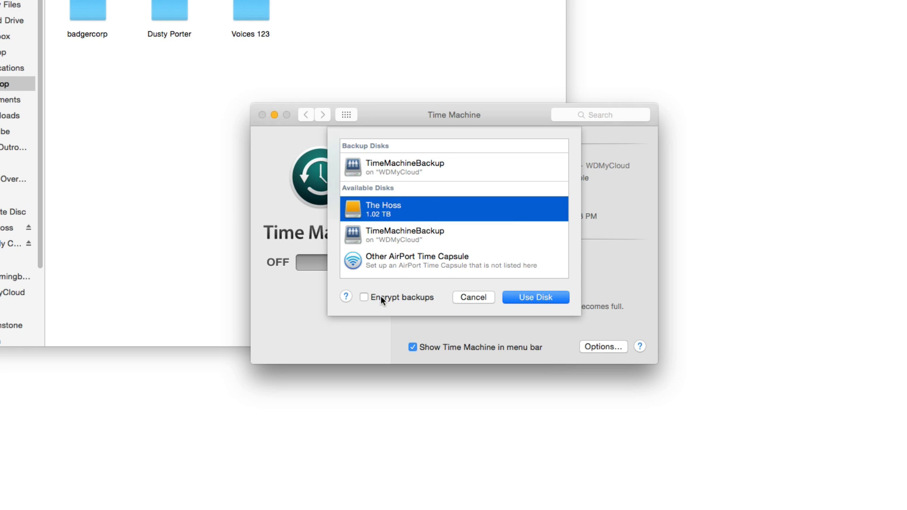
mouse_move(379, 299)
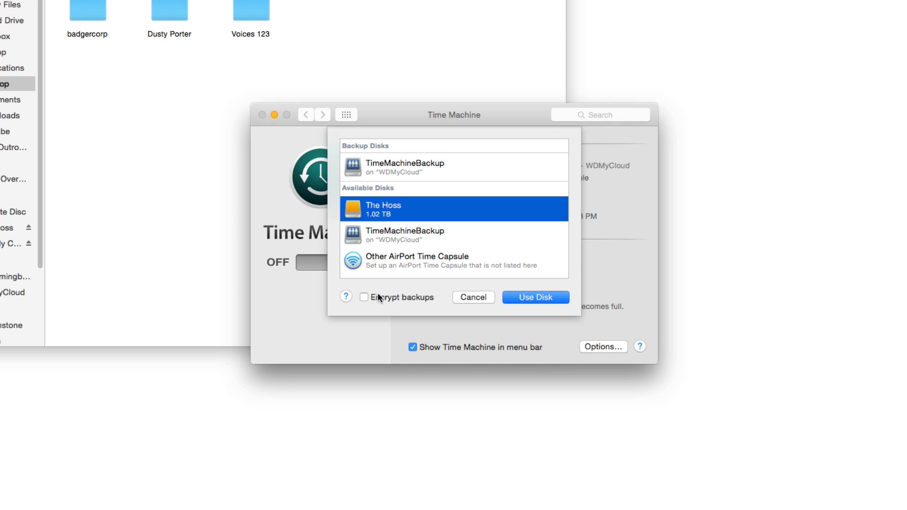
mouse_move(379, 298)
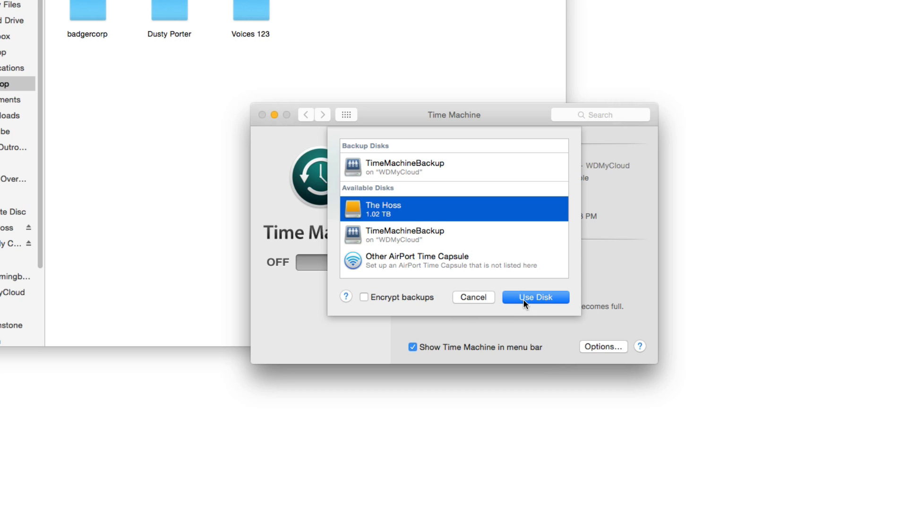
Step: Confirm The Hoss as the backup disk with Use Disk
click(534, 297)
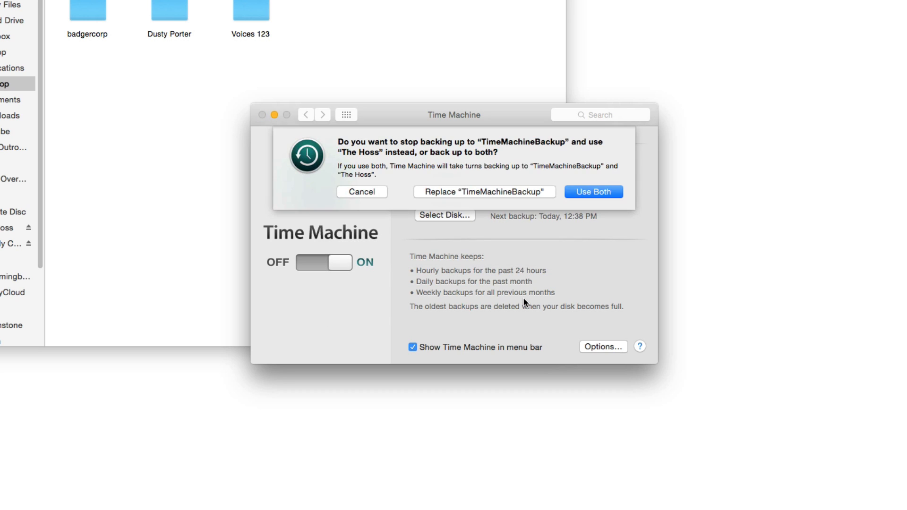
mouse_move(487, 161)
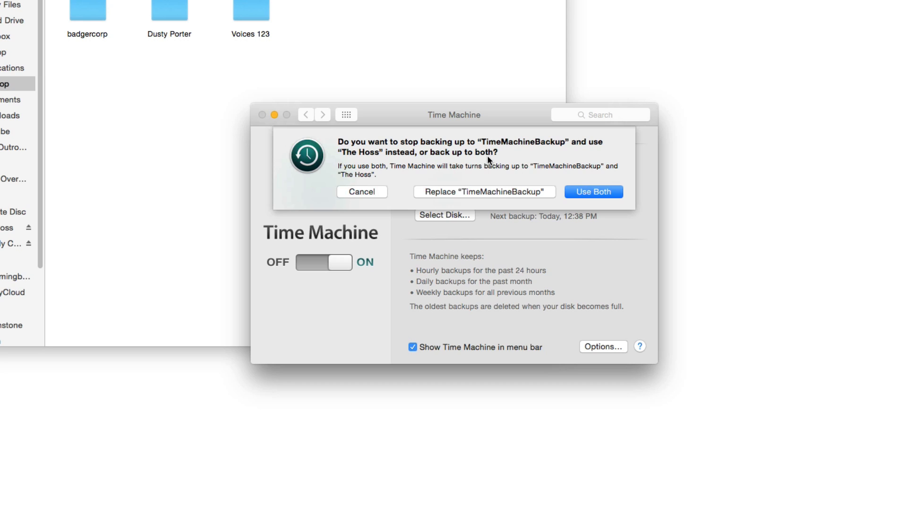
mouse_move(492, 153)
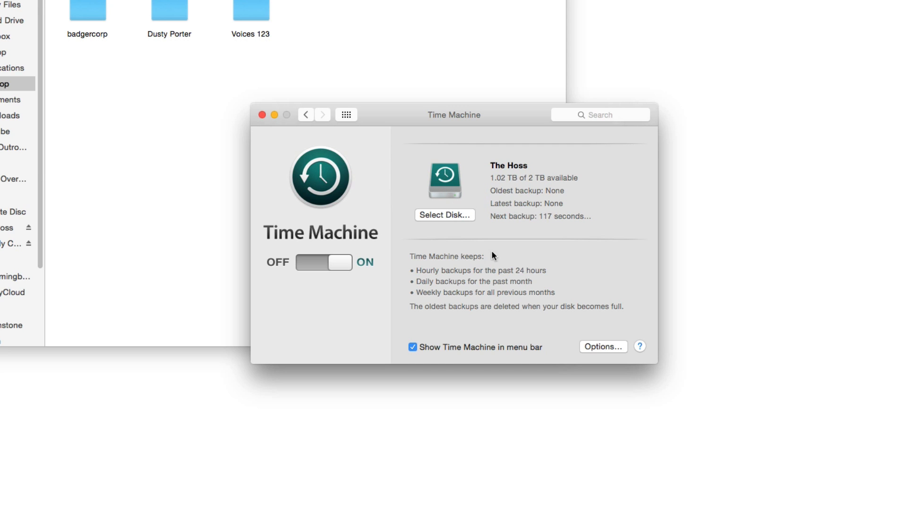
mouse_move(554, 198)
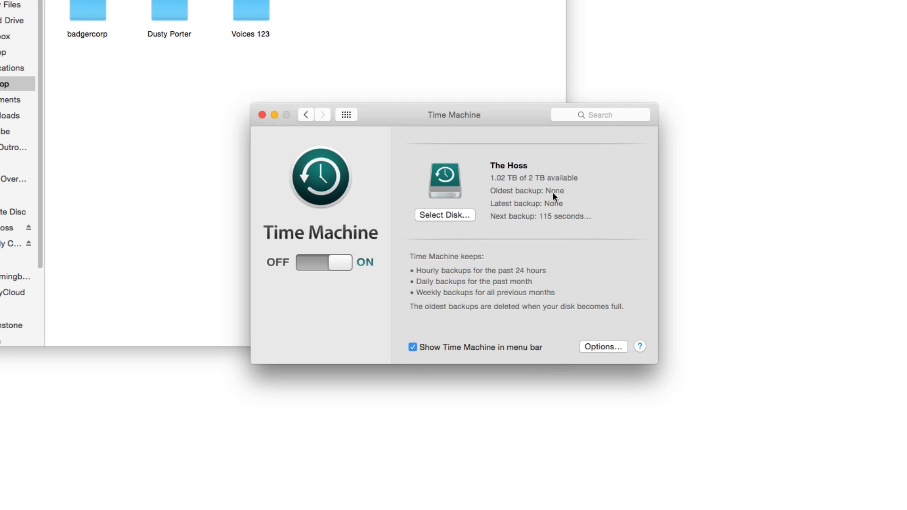
mouse_move(453, 151)
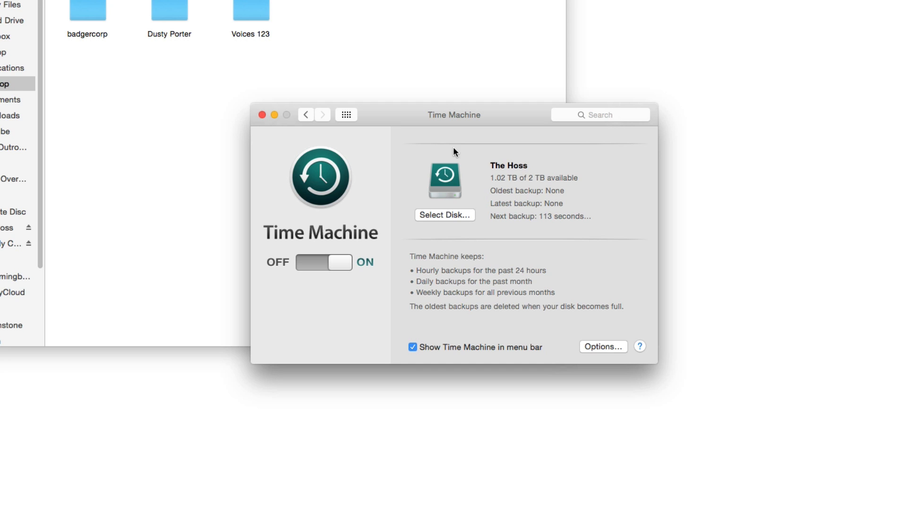
mouse_move(459, 168)
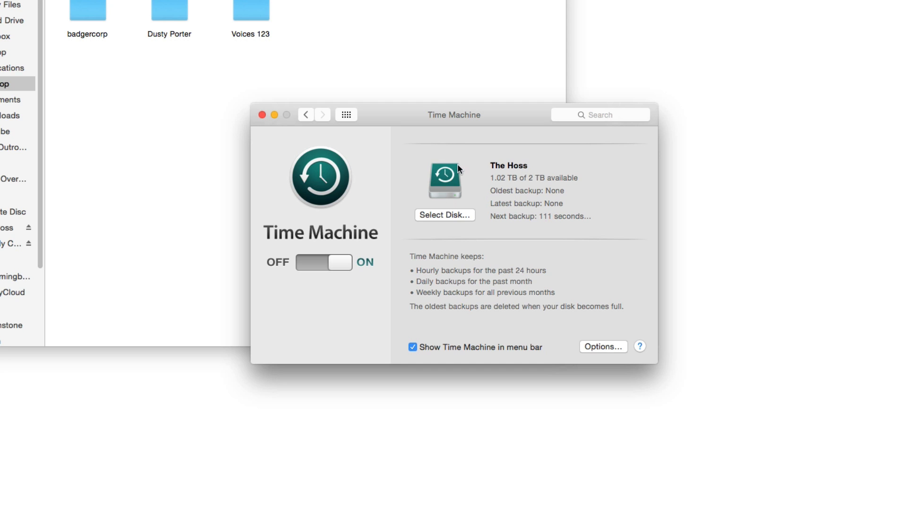
mouse_move(487, 213)
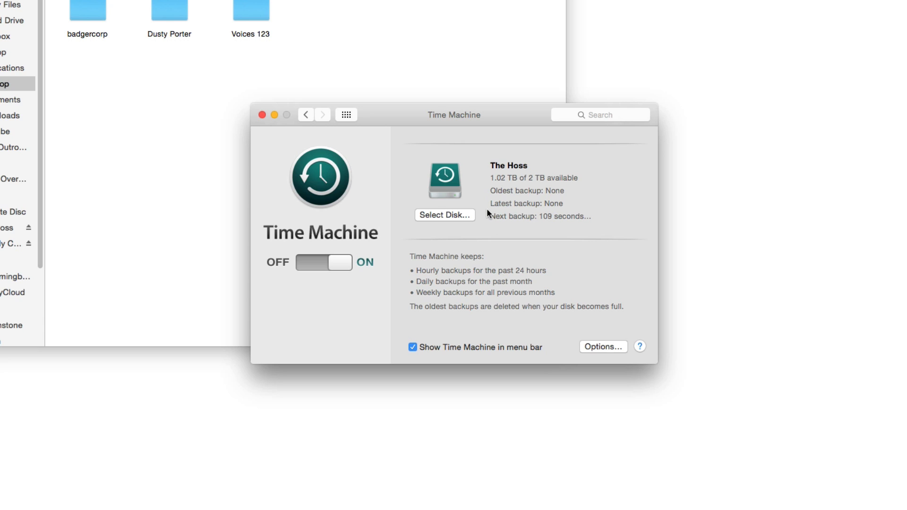
mouse_move(428, 273)
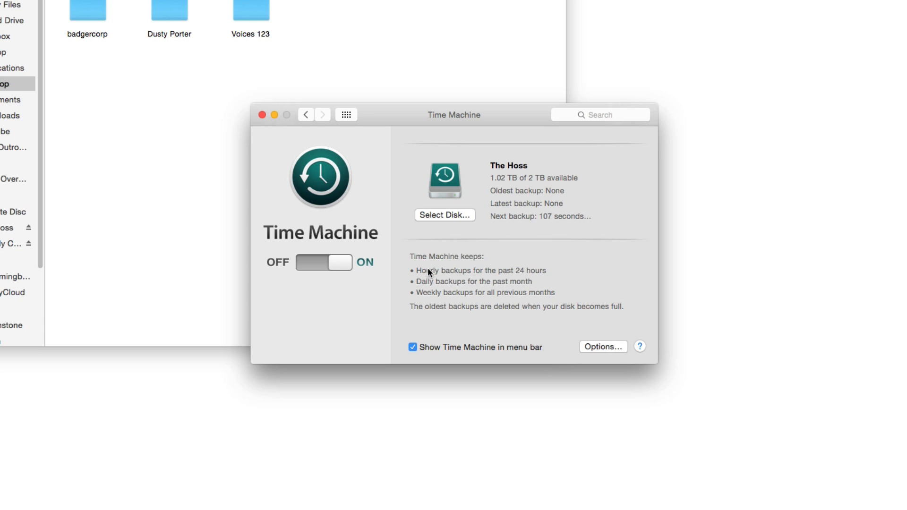
mouse_move(490, 307)
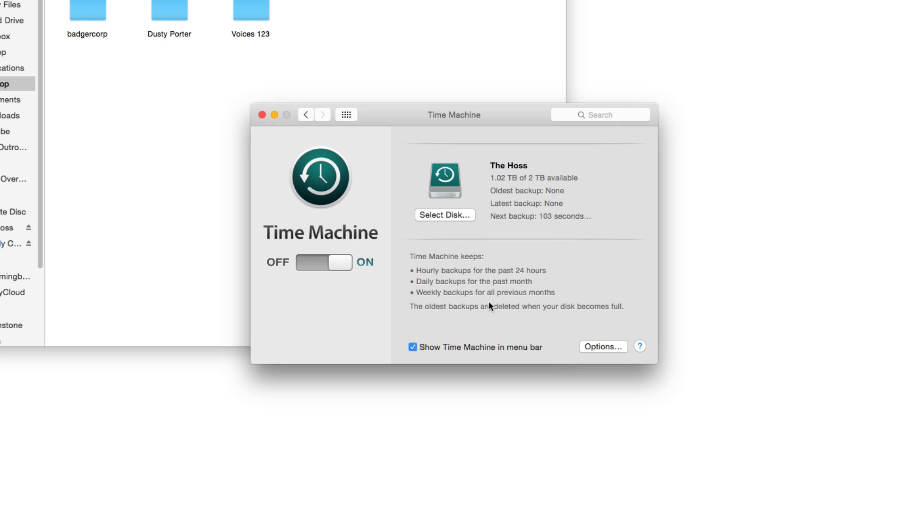
mouse_move(452, 317)
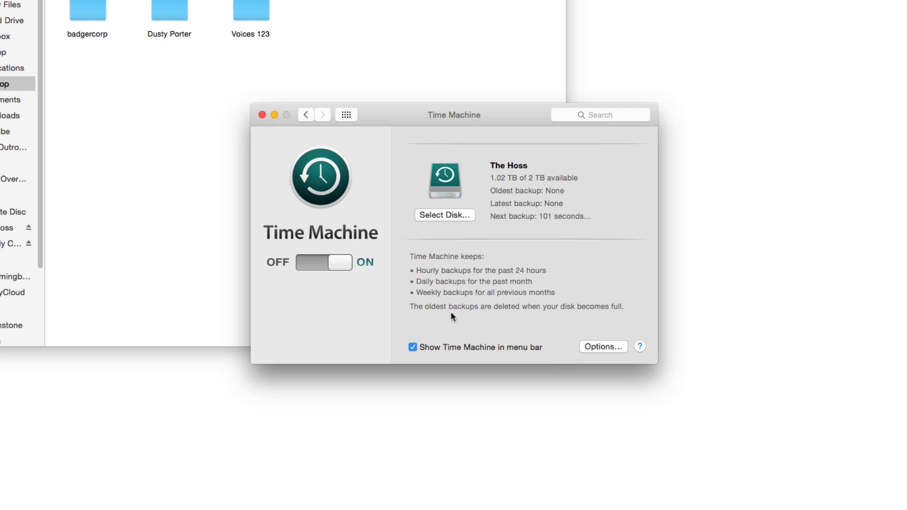
mouse_move(537, 331)
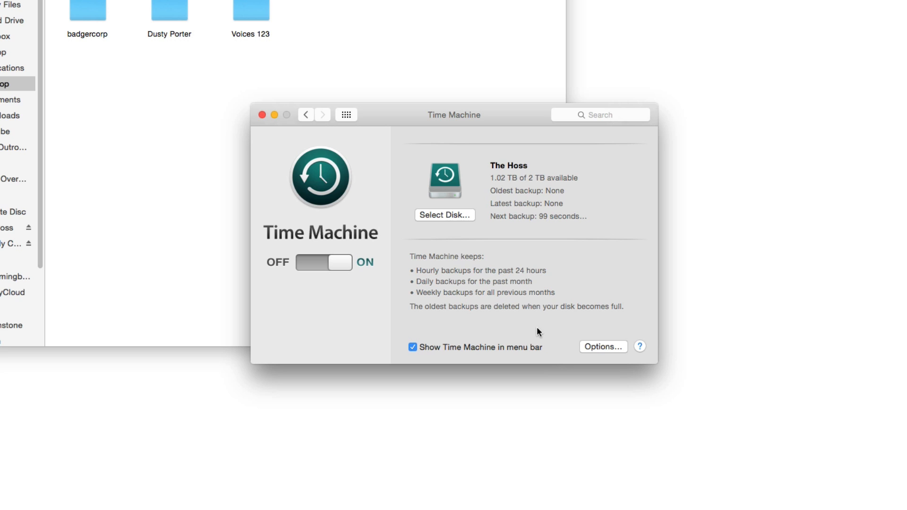
mouse_move(530, 327)
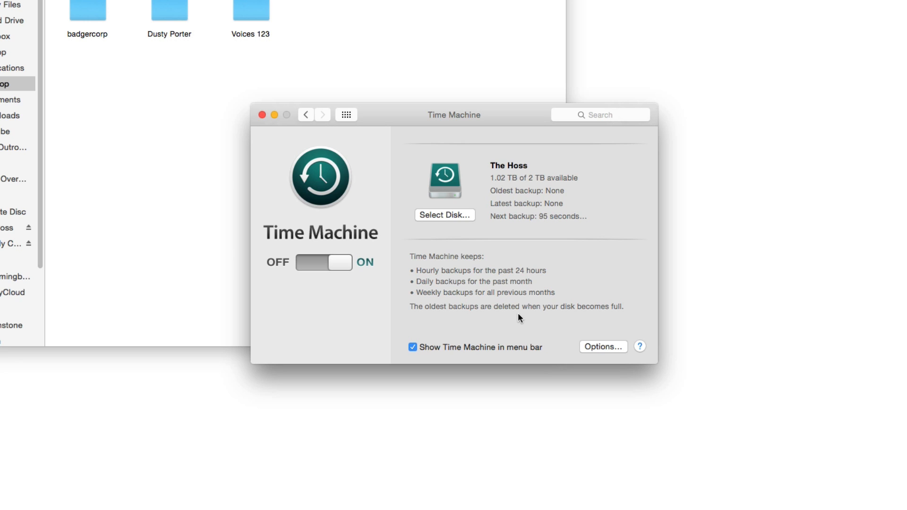
mouse_move(508, 308)
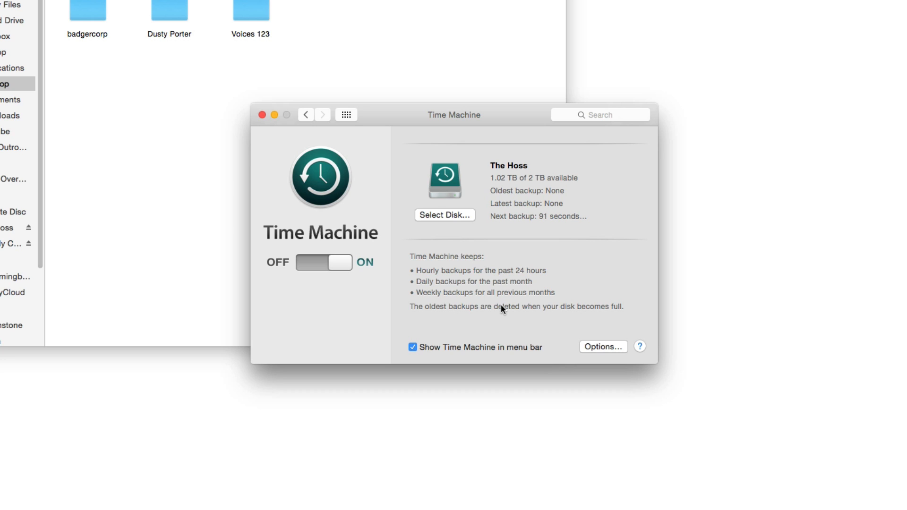
mouse_move(434, 258)
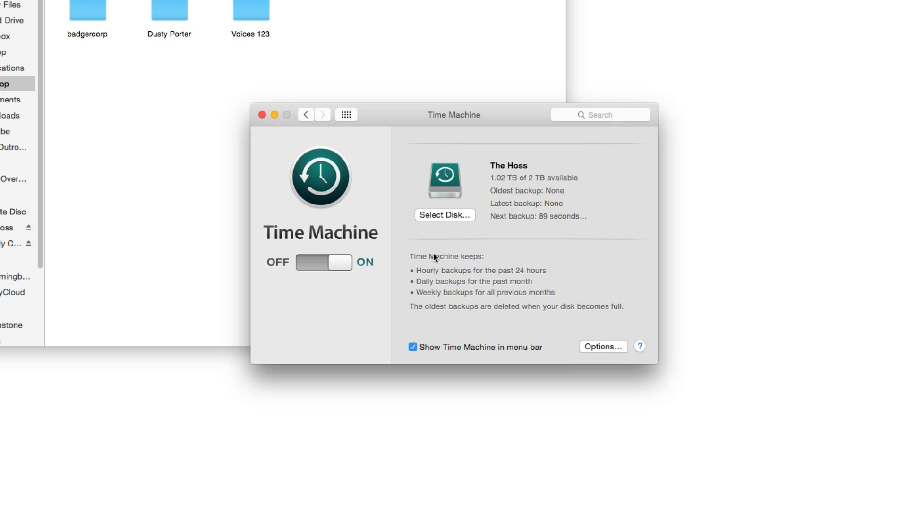
mouse_move(499, 232)
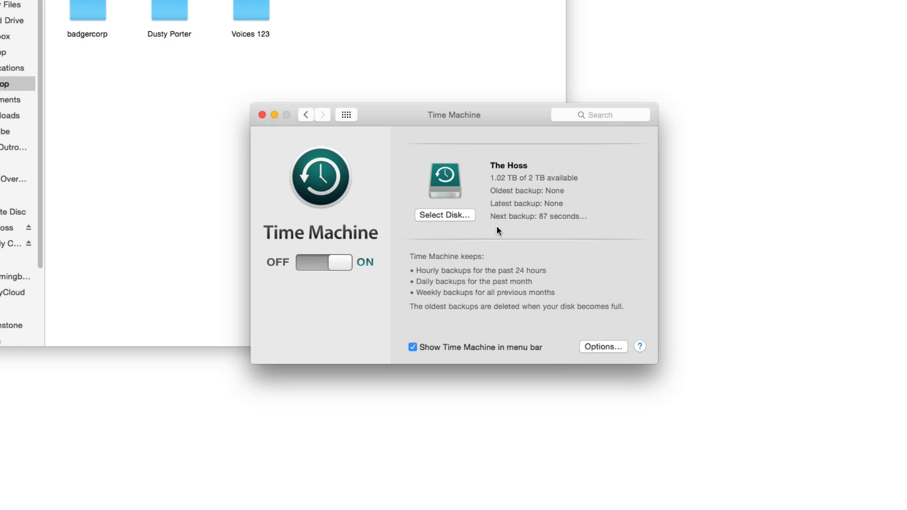
Step: Save backup options with The Hoss excluded and deleted-backup notifications on
click(603, 346)
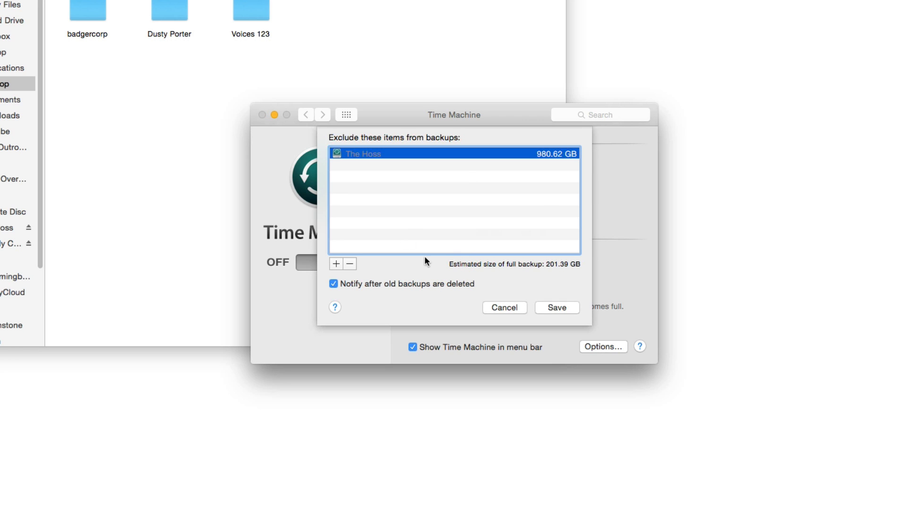
mouse_move(474, 203)
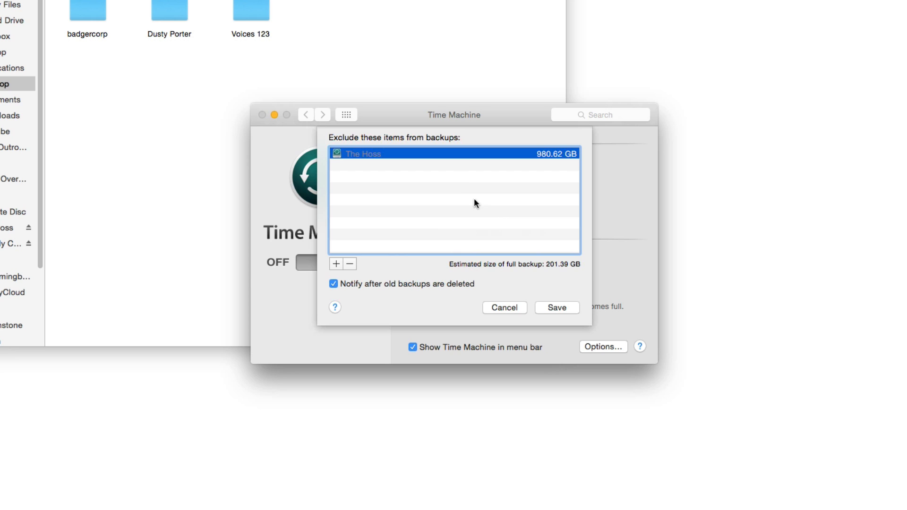
mouse_move(357, 163)
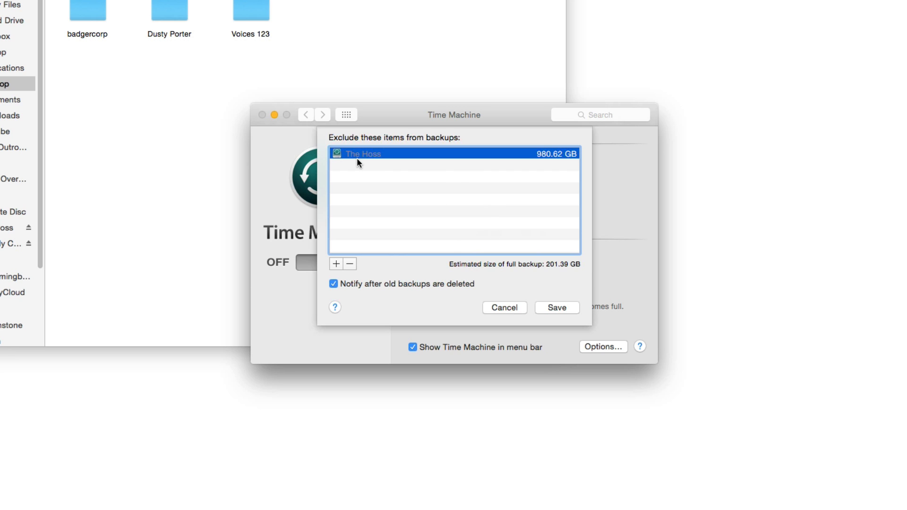
mouse_move(564, 152)
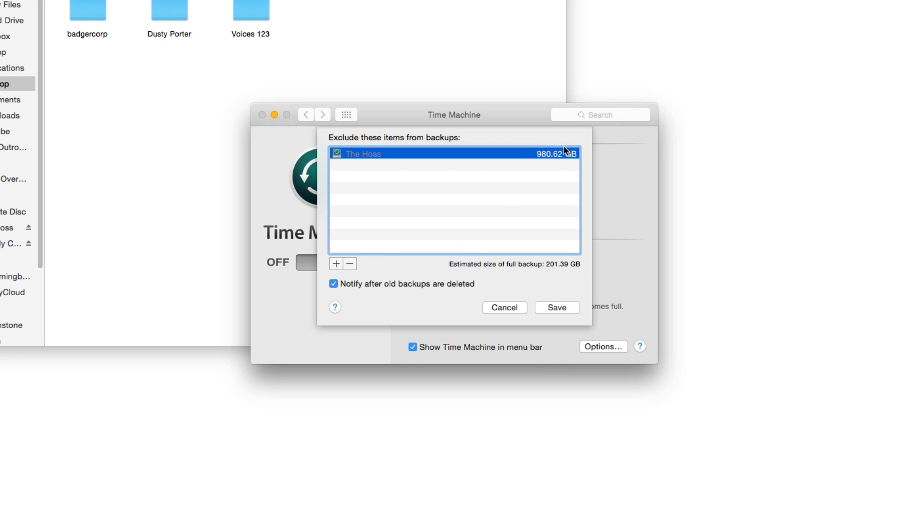
mouse_move(510, 204)
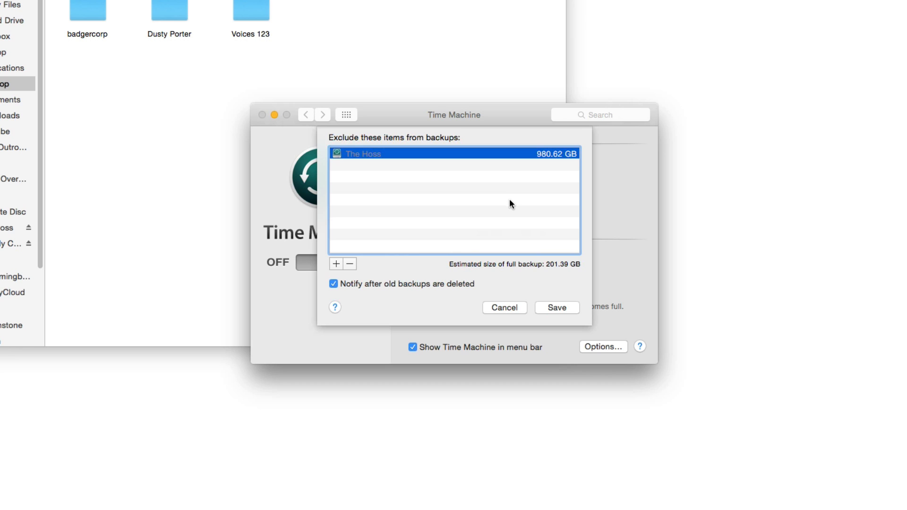
mouse_move(505, 216)
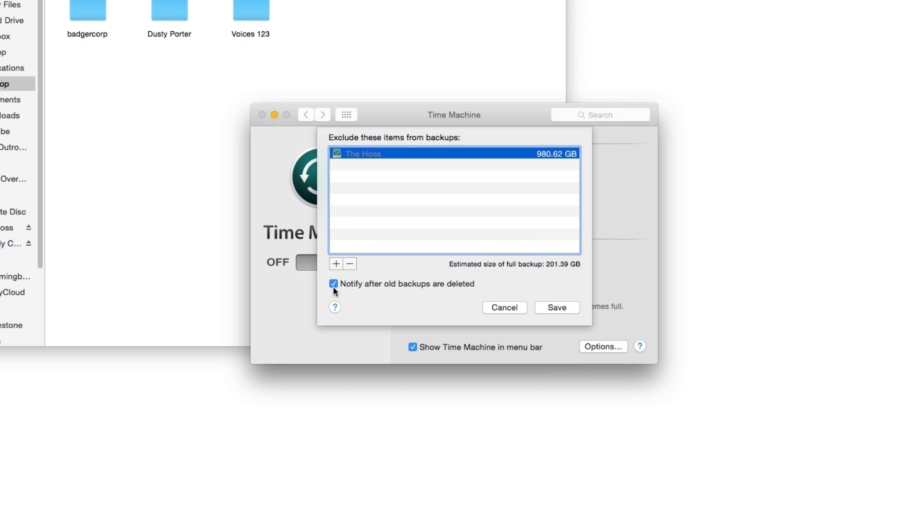
mouse_move(363, 296)
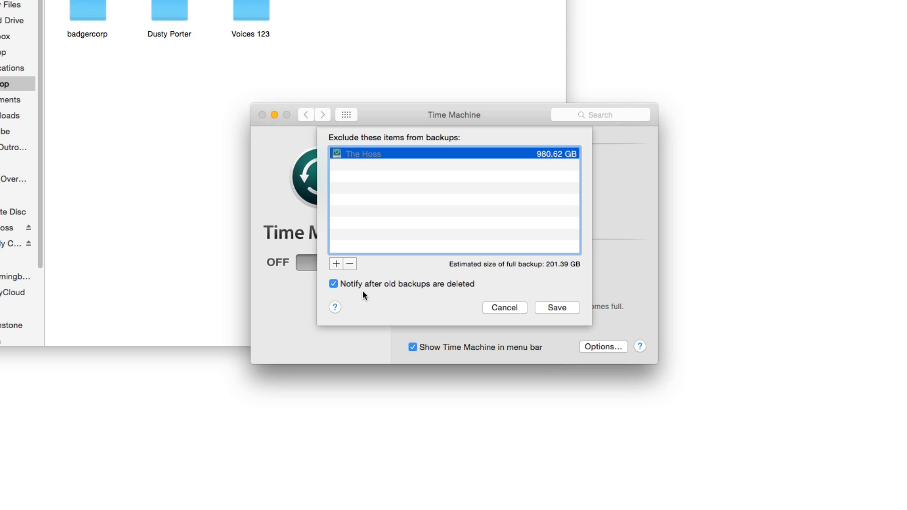
mouse_move(427, 283)
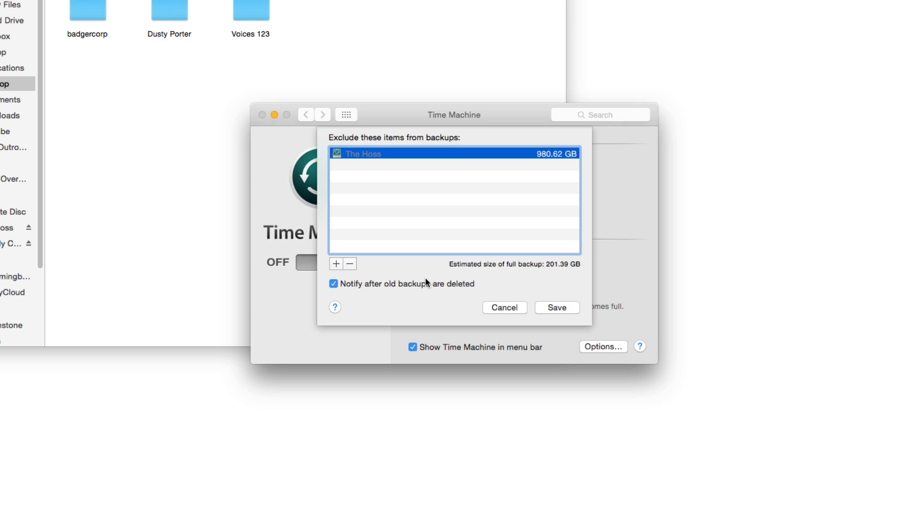
mouse_move(410, 284)
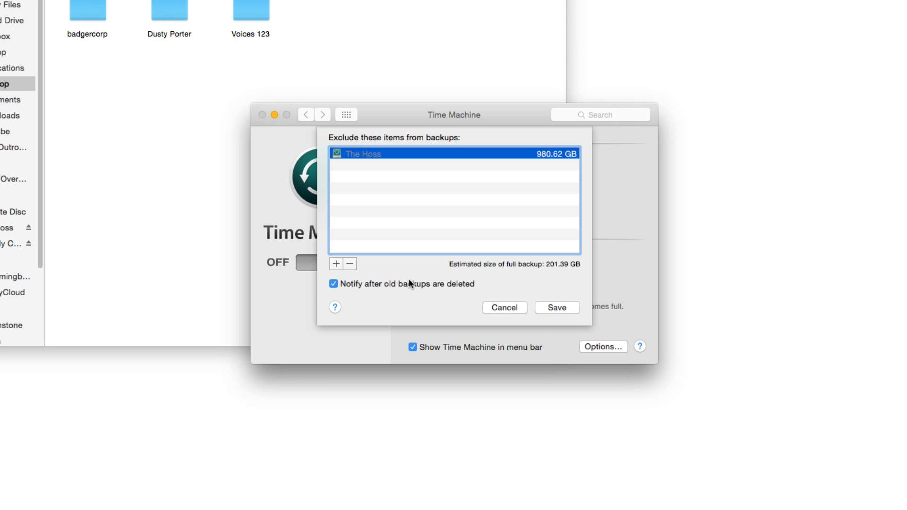
mouse_move(415, 273)
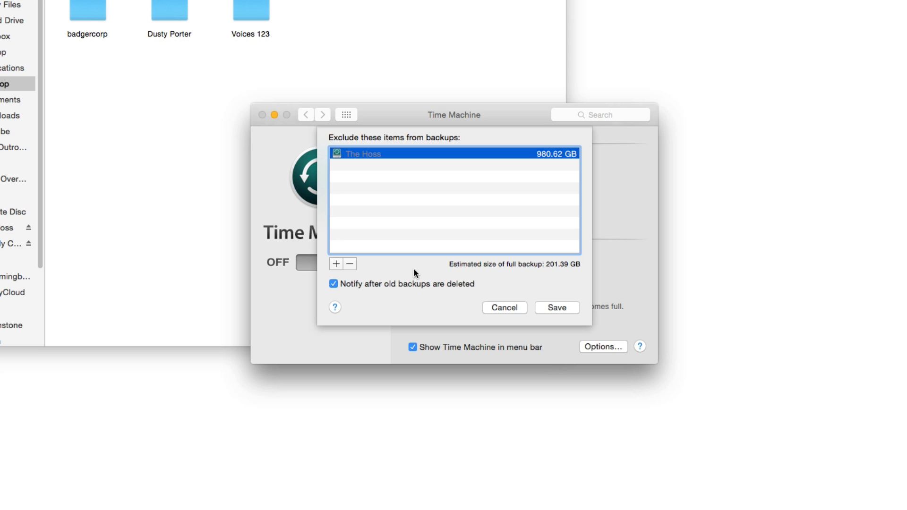
mouse_move(512, 304)
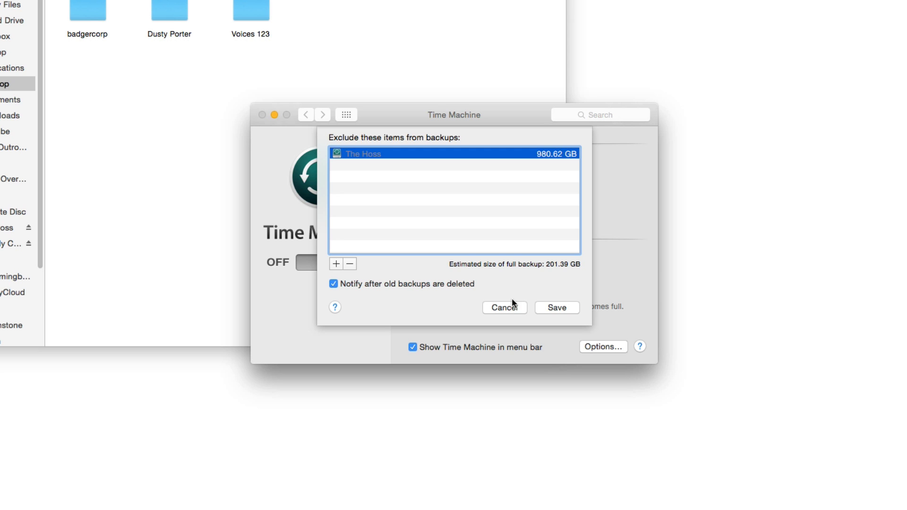
mouse_move(574, 236)
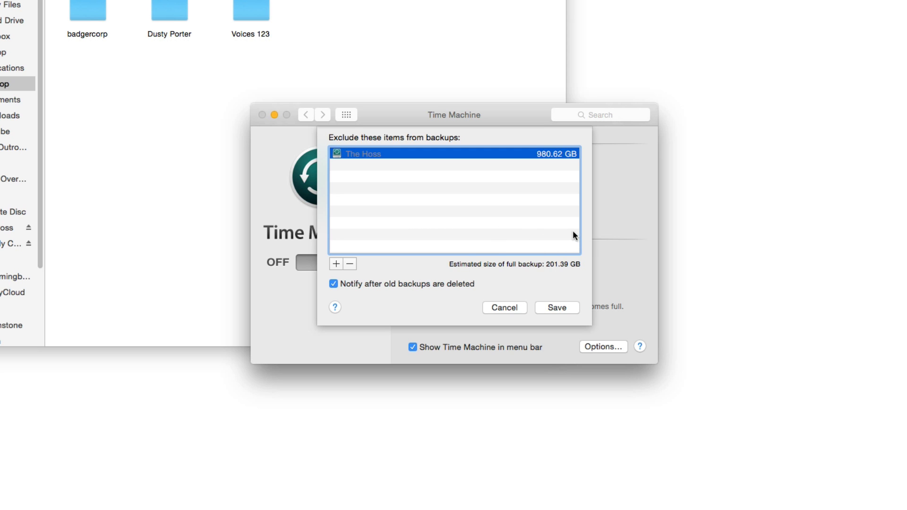
mouse_move(572, 272)
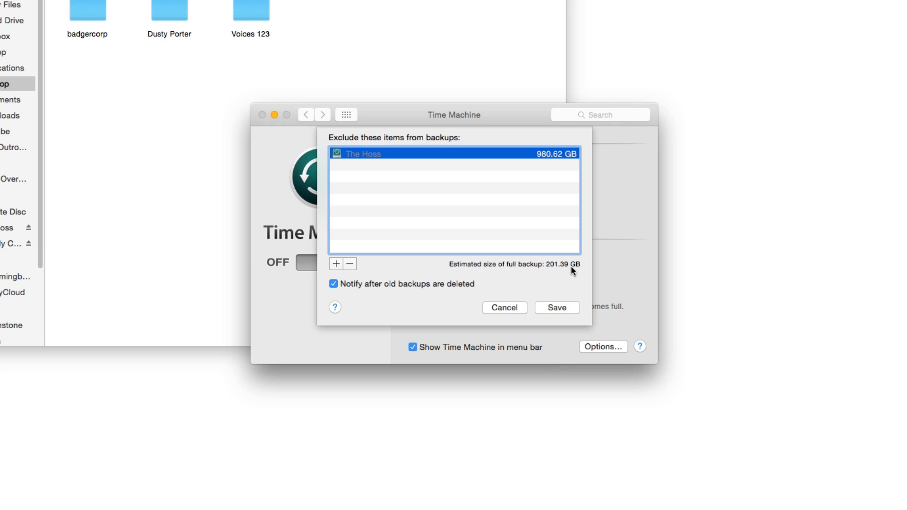
mouse_move(591, 179)
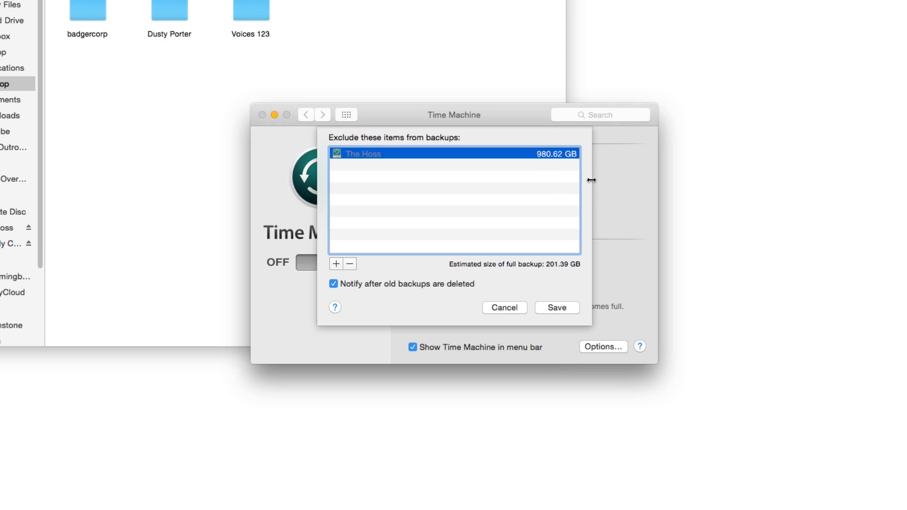
mouse_move(489, 246)
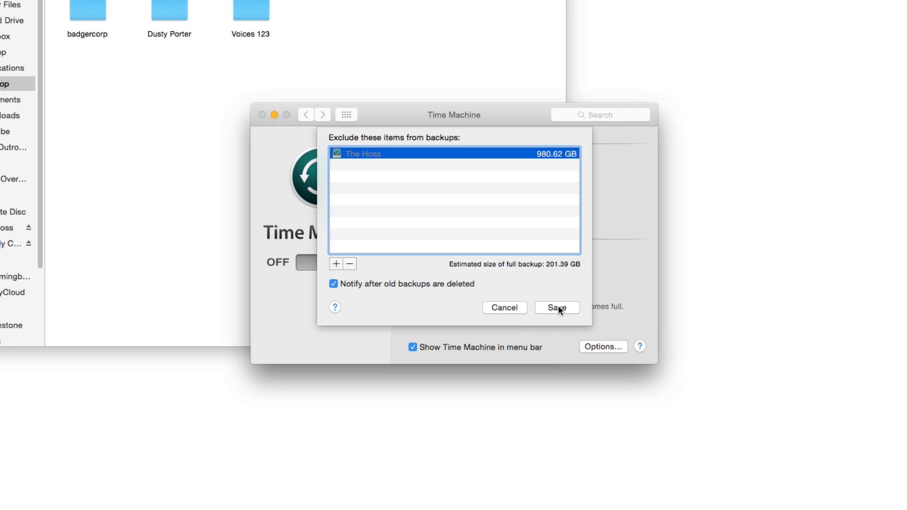
click(555, 307)
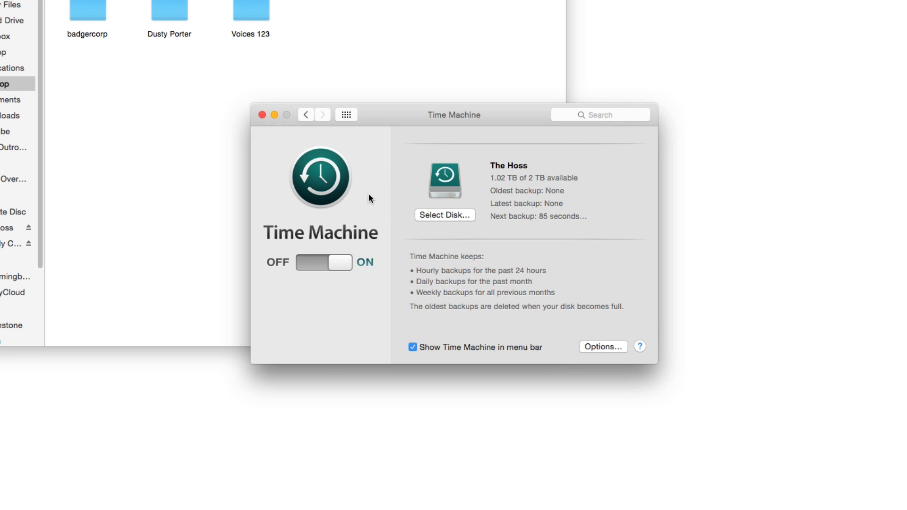
mouse_move(564, 219)
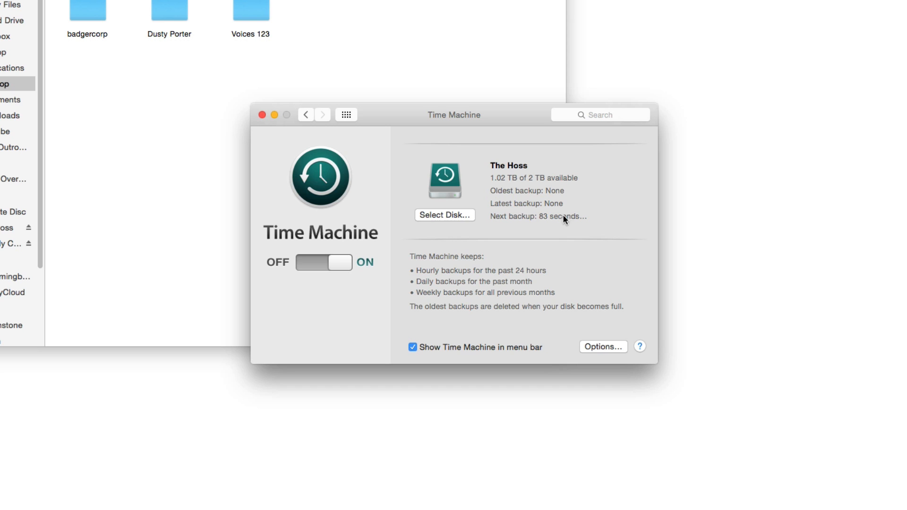
mouse_move(560, 289)
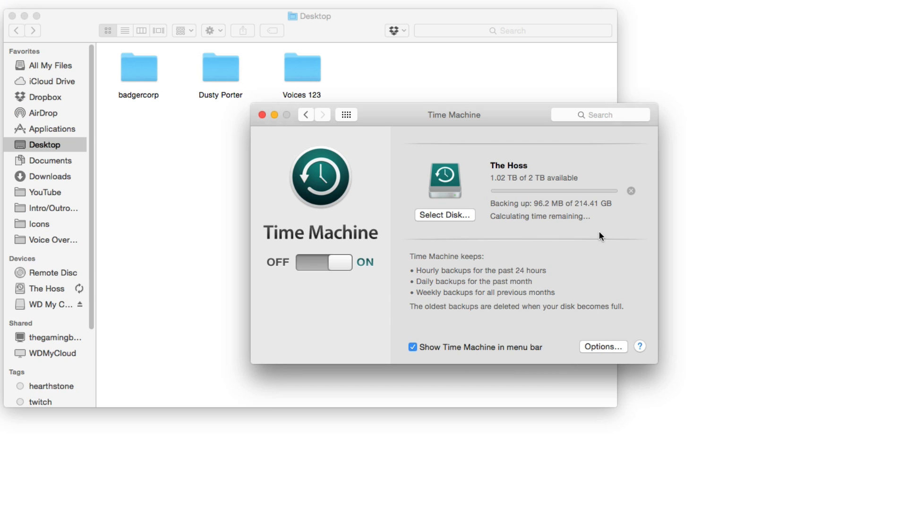
mouse_move(387, 199)
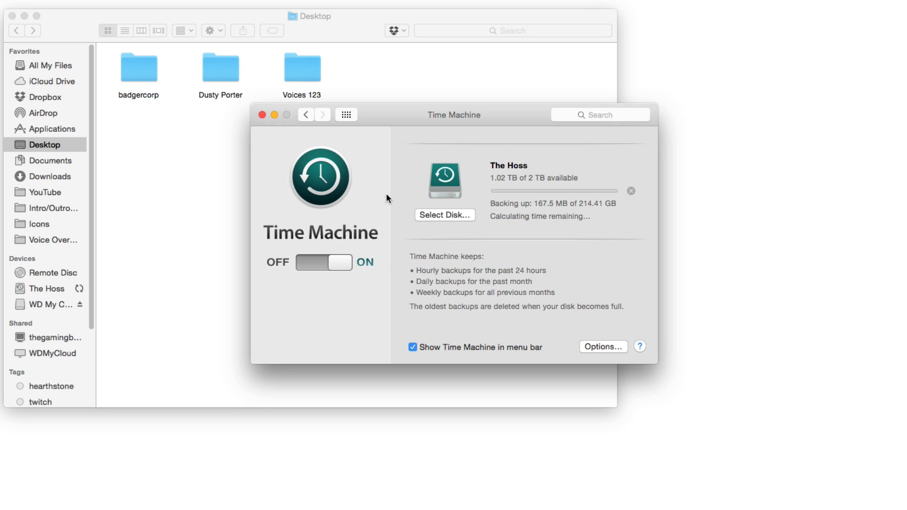
mouse_move(540, 147)
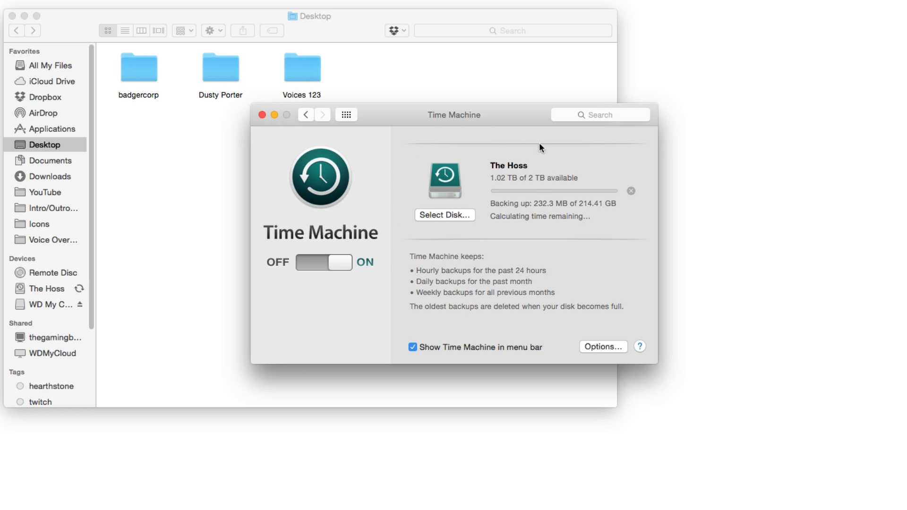
mouse_move(399, 203)
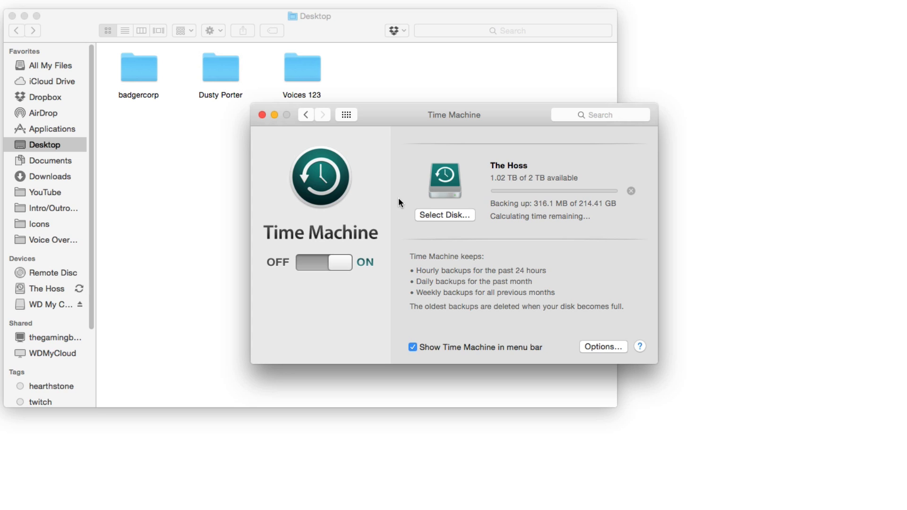
mouse_move(386, 212)
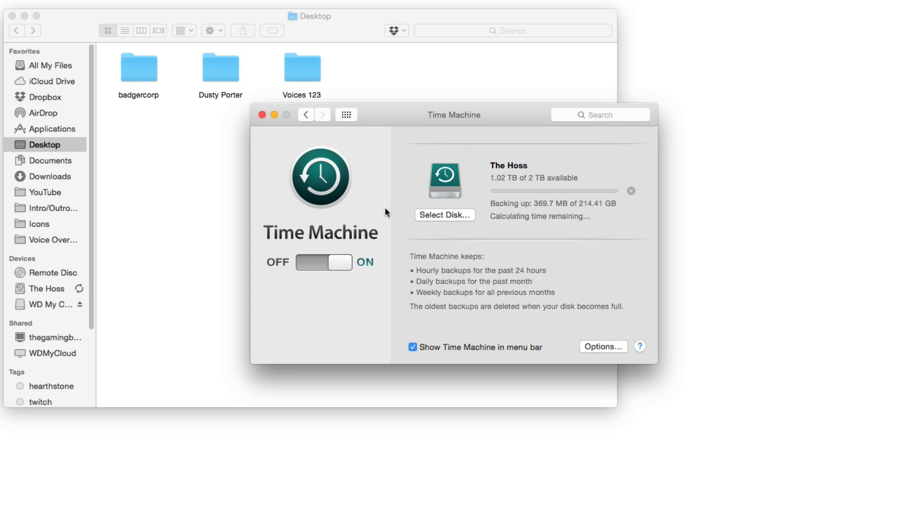
mouse_move(574, 170)
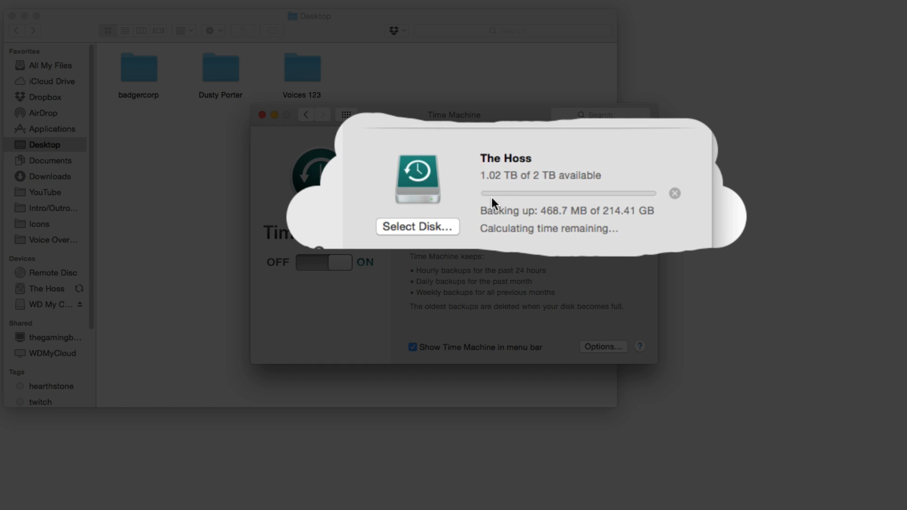
mouse_move(584, 219)
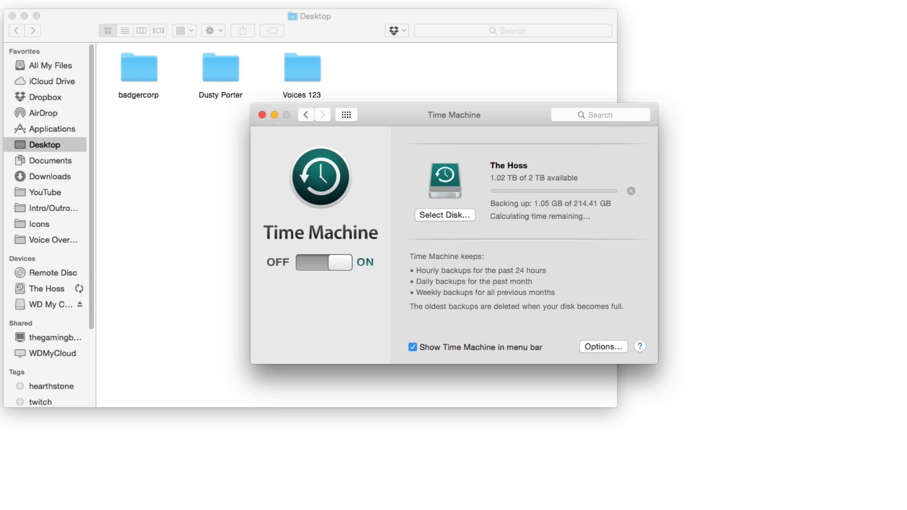
mouse_move(387, 243)
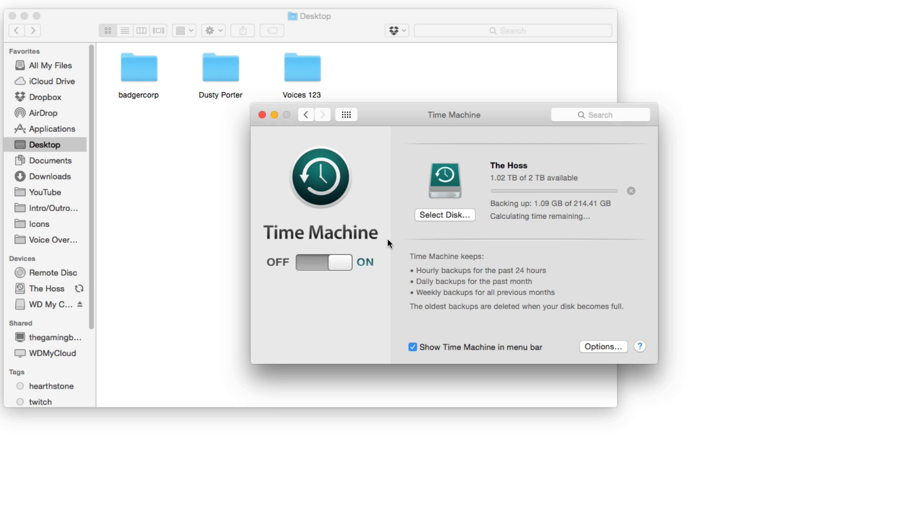
mouse_move(356, 242)
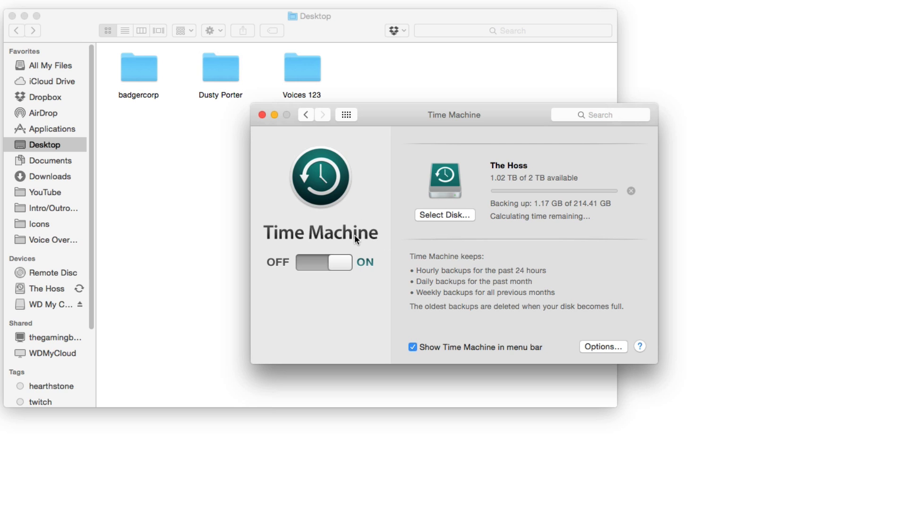
mouse_move(366, 222)
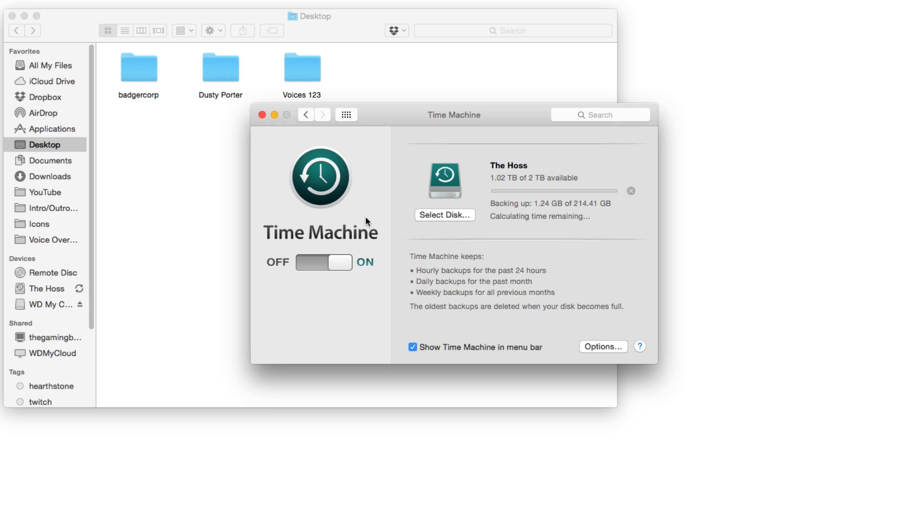
mouse_move(365, 218)
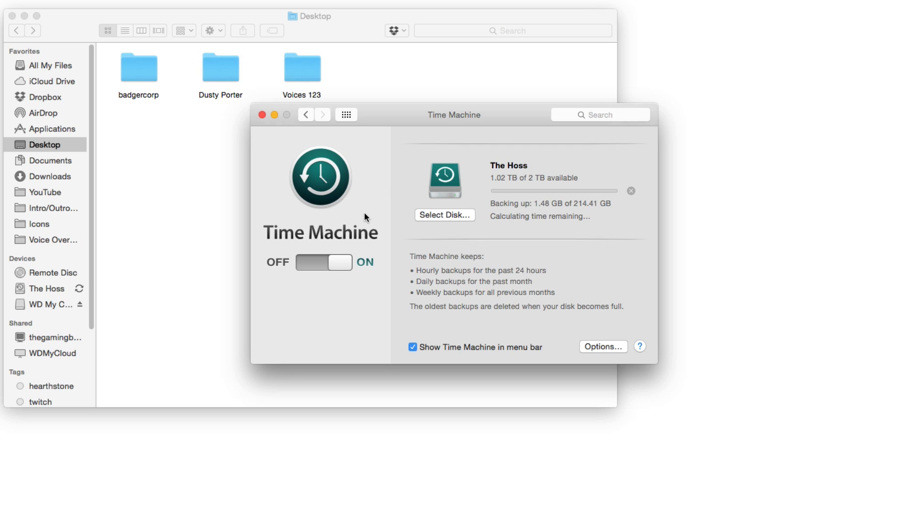
mouse_move(581, 264)
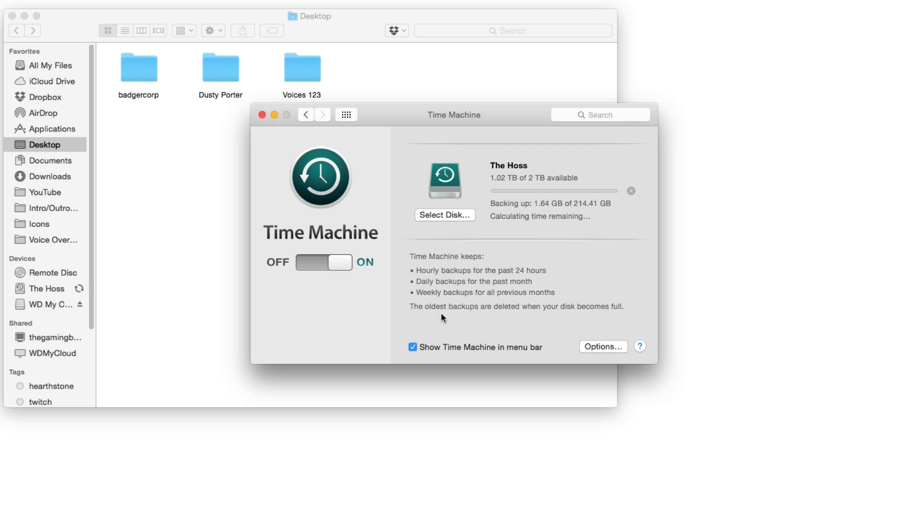
mouse_move(306, 155)
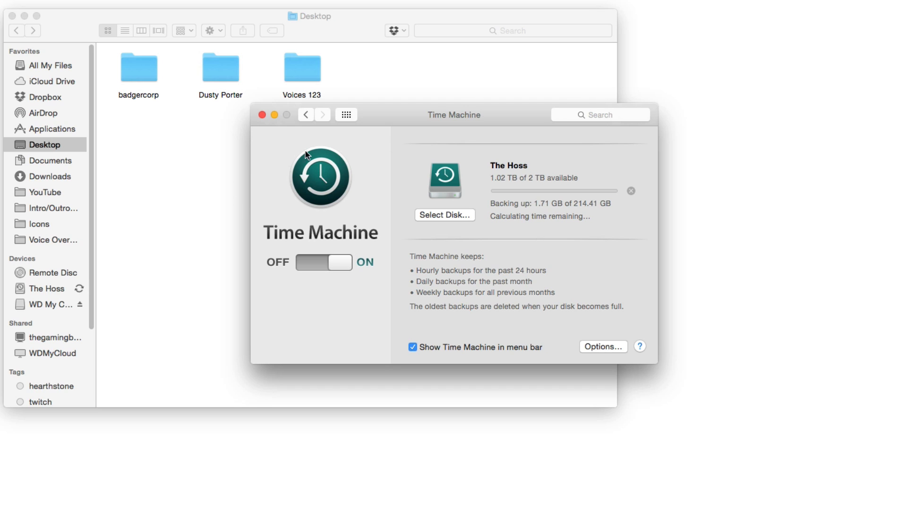
mouse_move(374, 216)
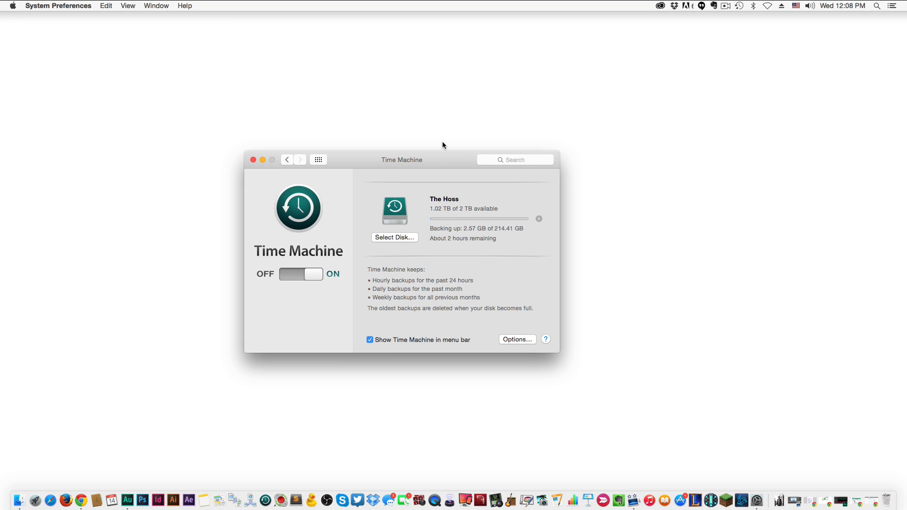
mouse_move(235, 285)
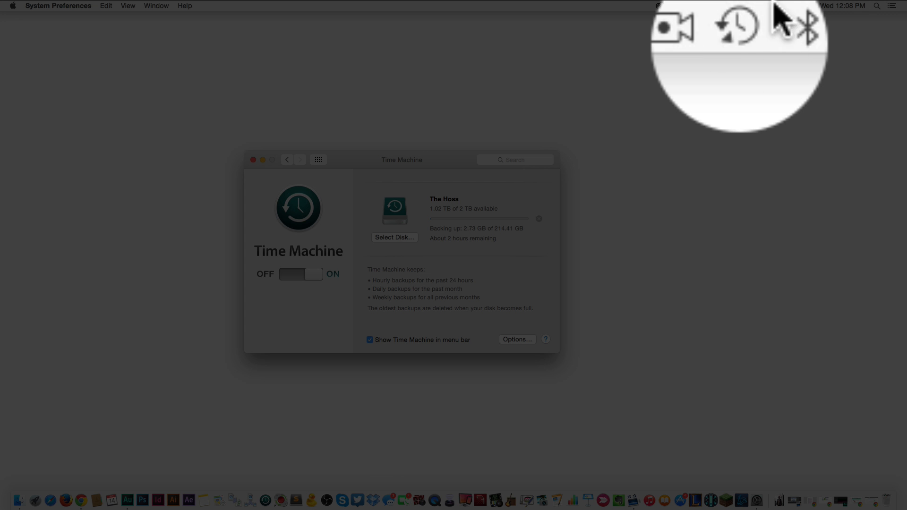
click(734, 26)
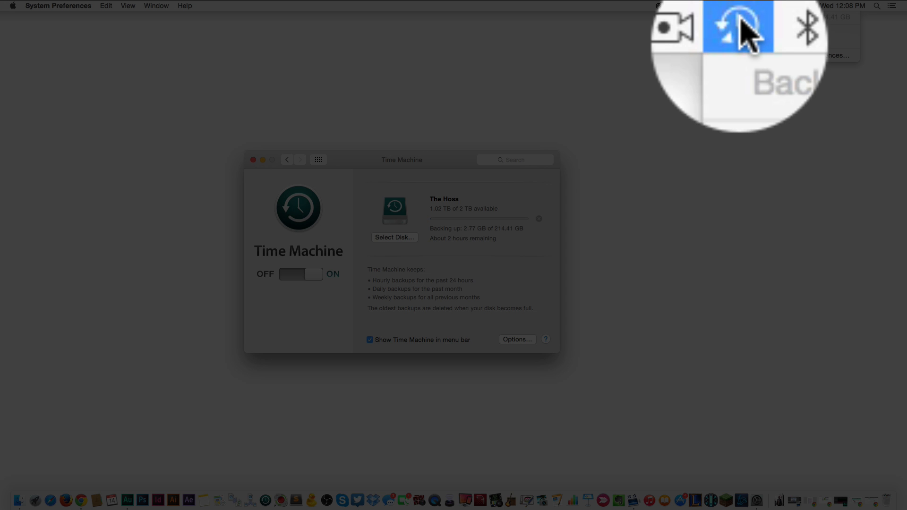
click(736, 6)
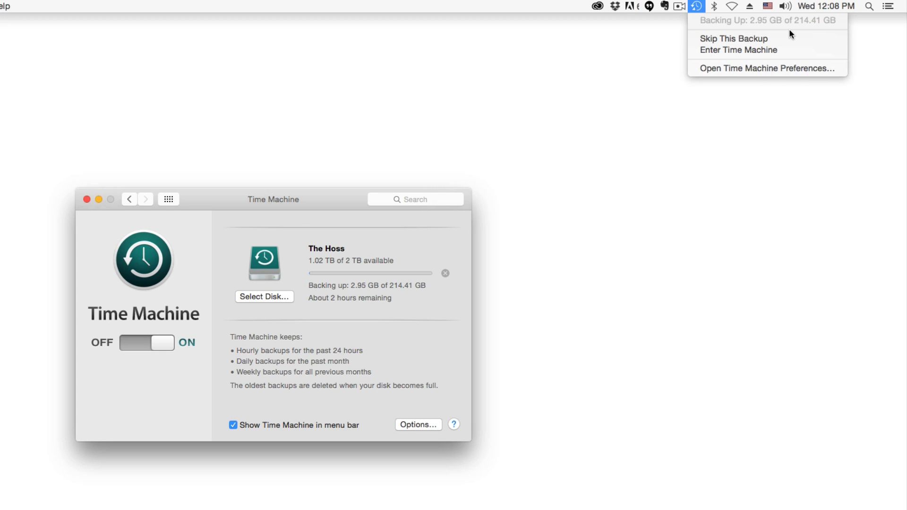
mouse_move(752, 49)
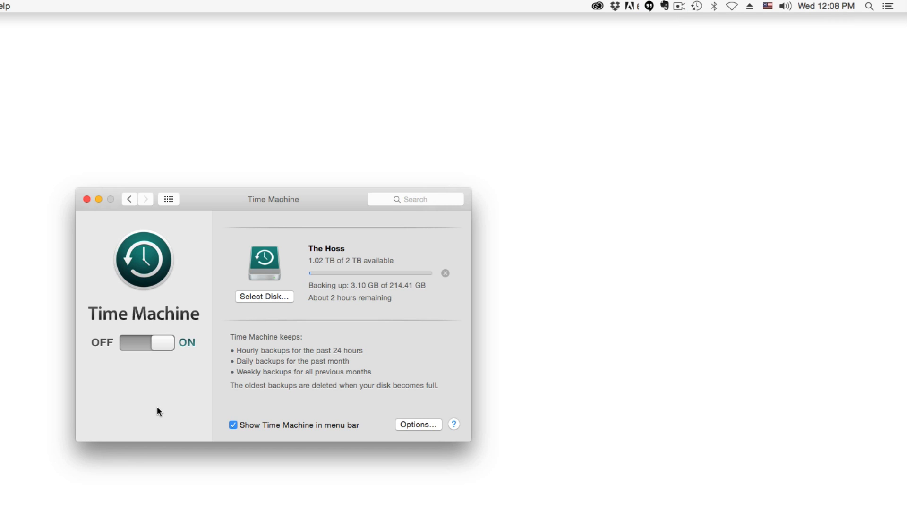
mouse_move(160, 408)
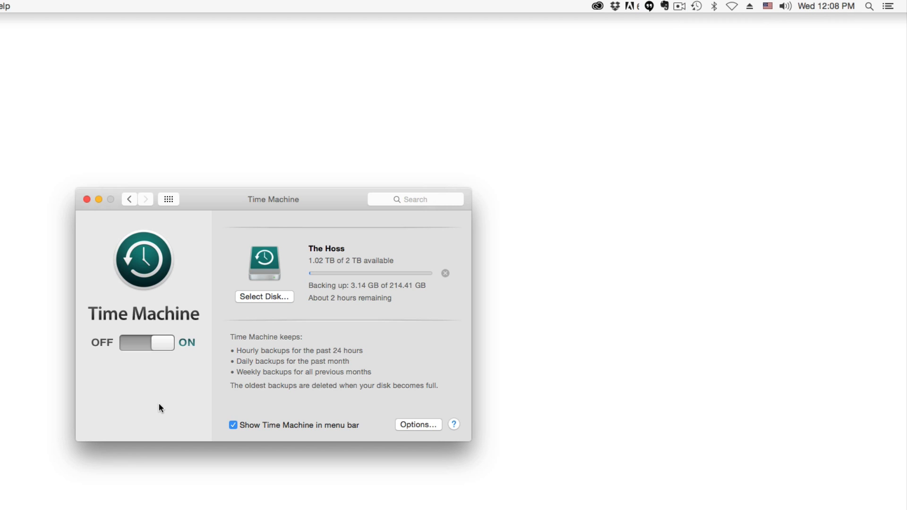
mouse_move(144, 403)
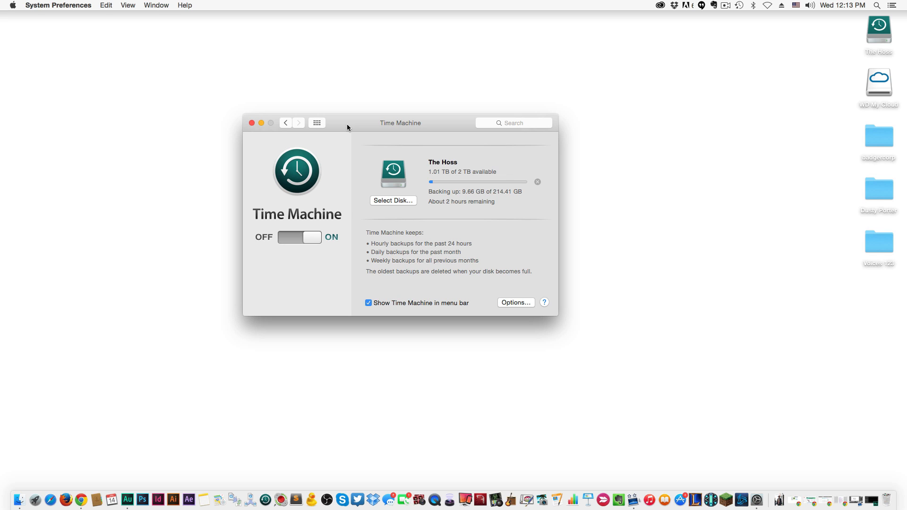
mouse_move(288, 436)
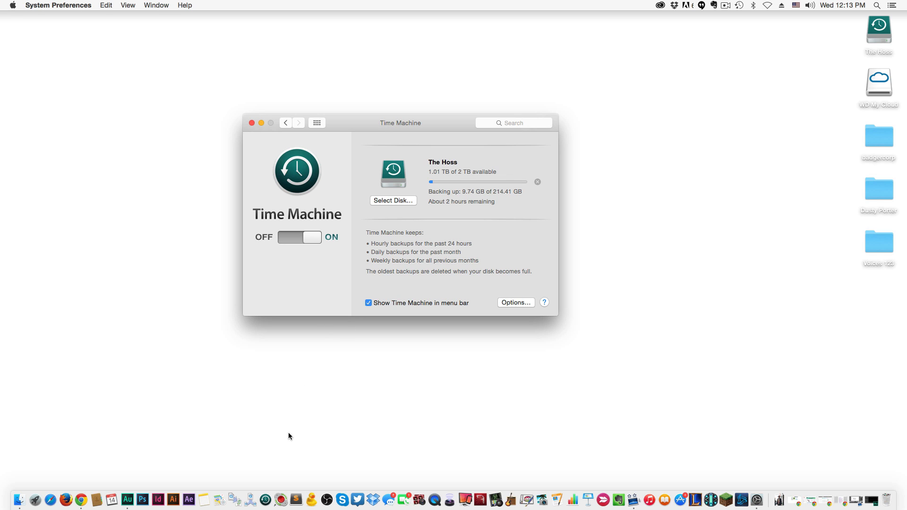
mouse_move(265, 501)
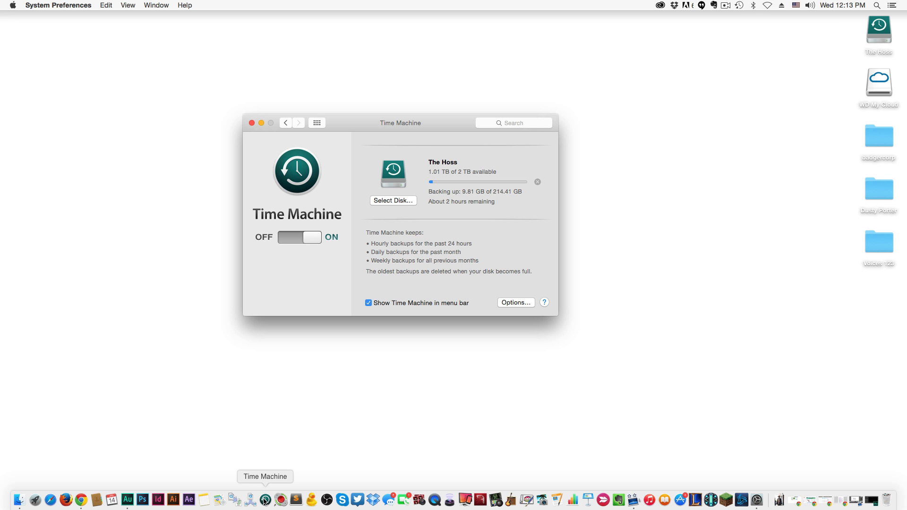